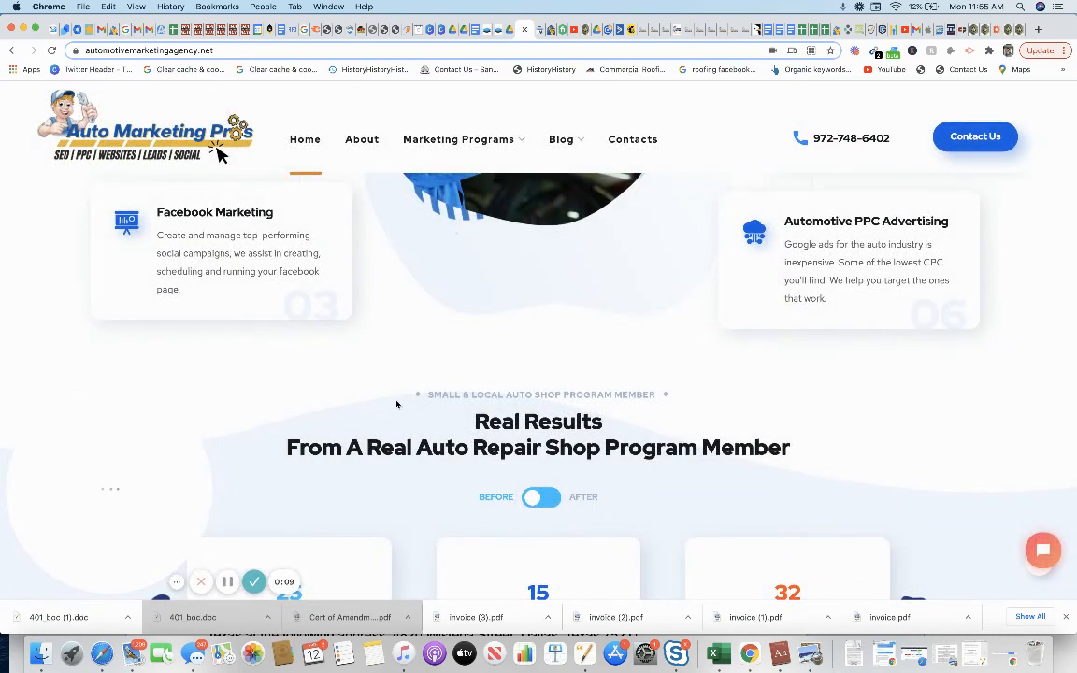
pyautogui.scroll(-3)
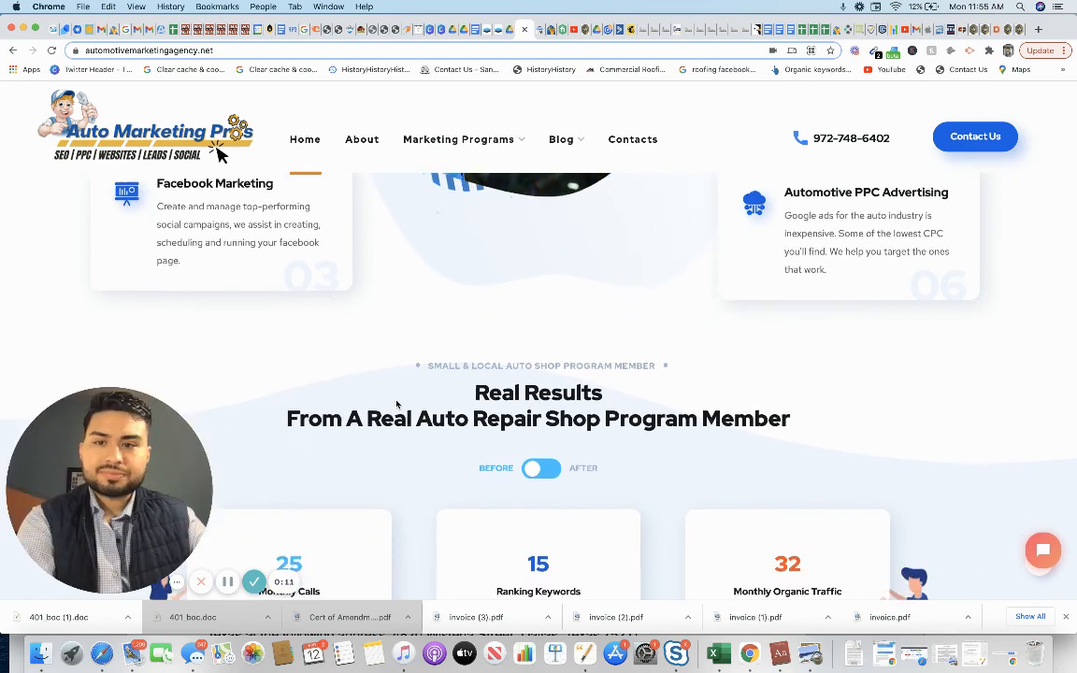
pyautogui.scroll(-3)
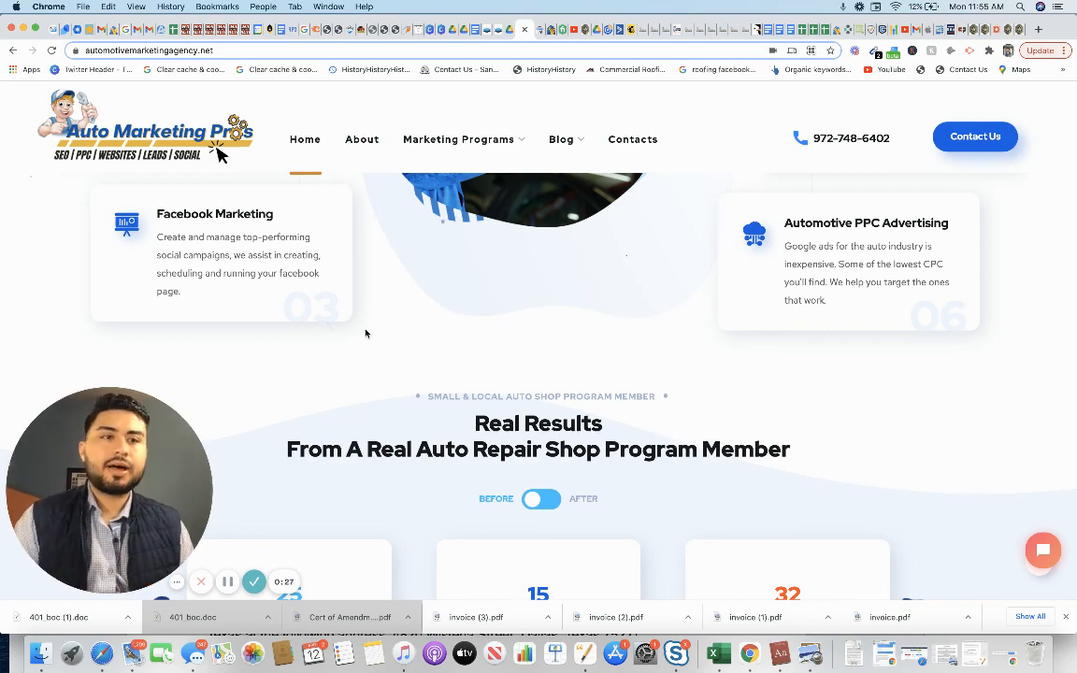
pyautogui.scroll(-3)
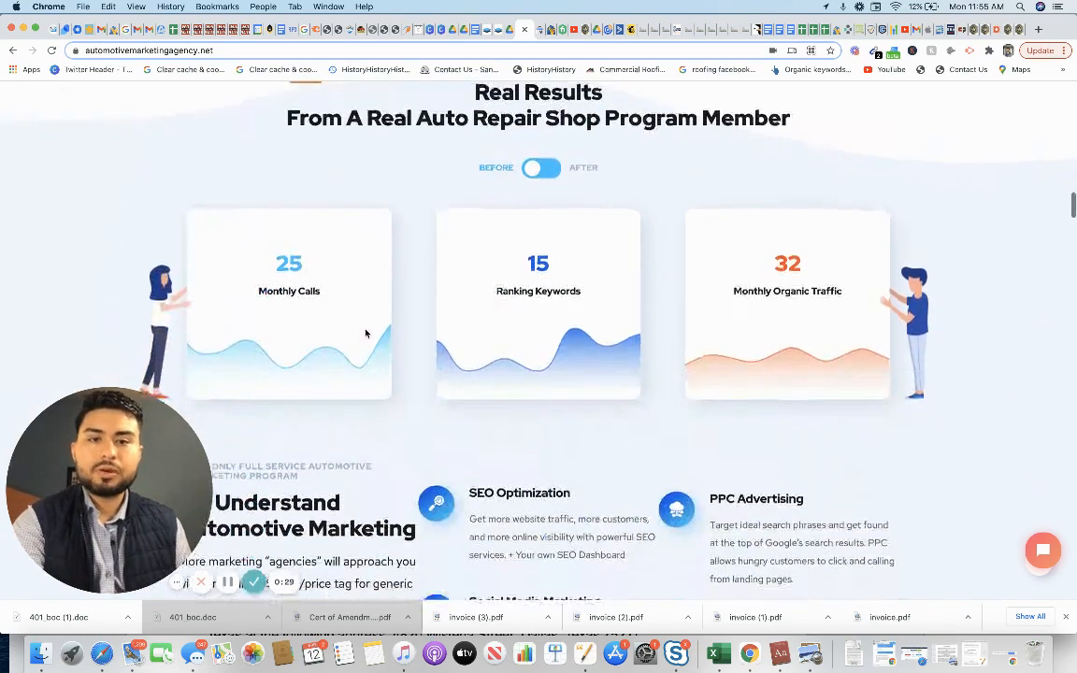
pyautogui.scroll(3)
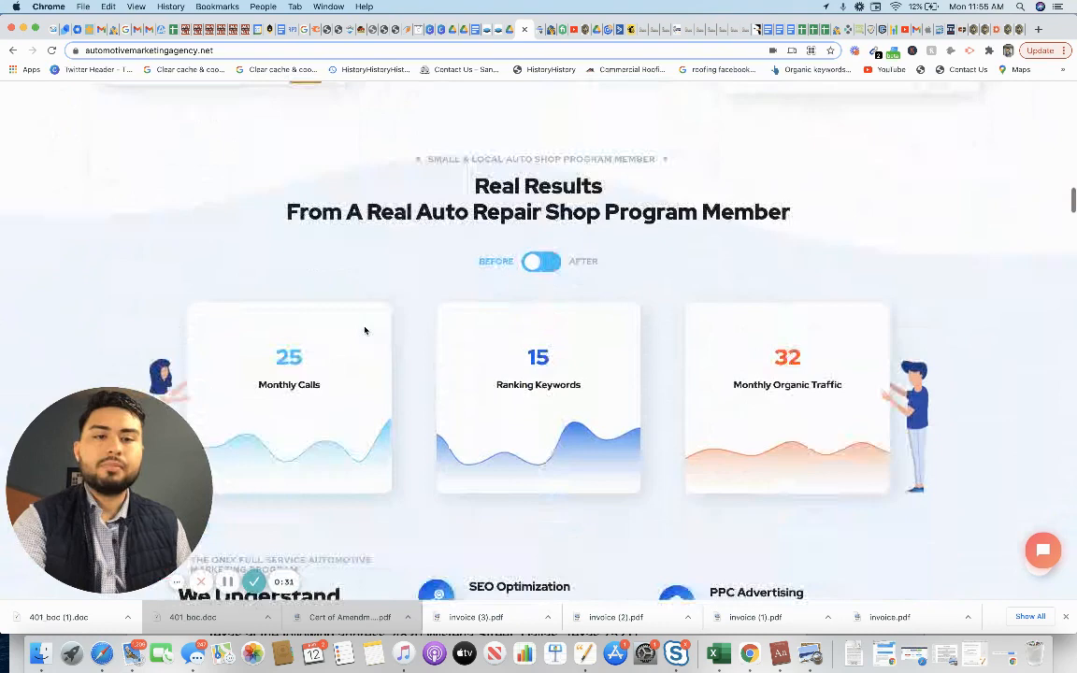
pyautogui.scroll(3)
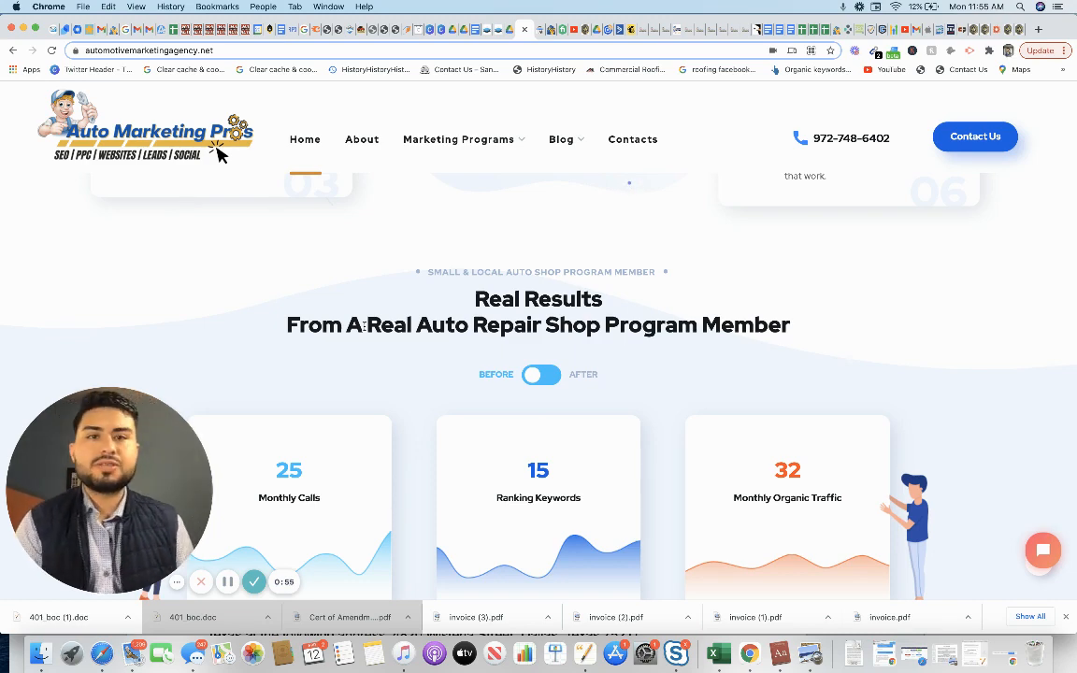
pyautogui.scroll(-3)
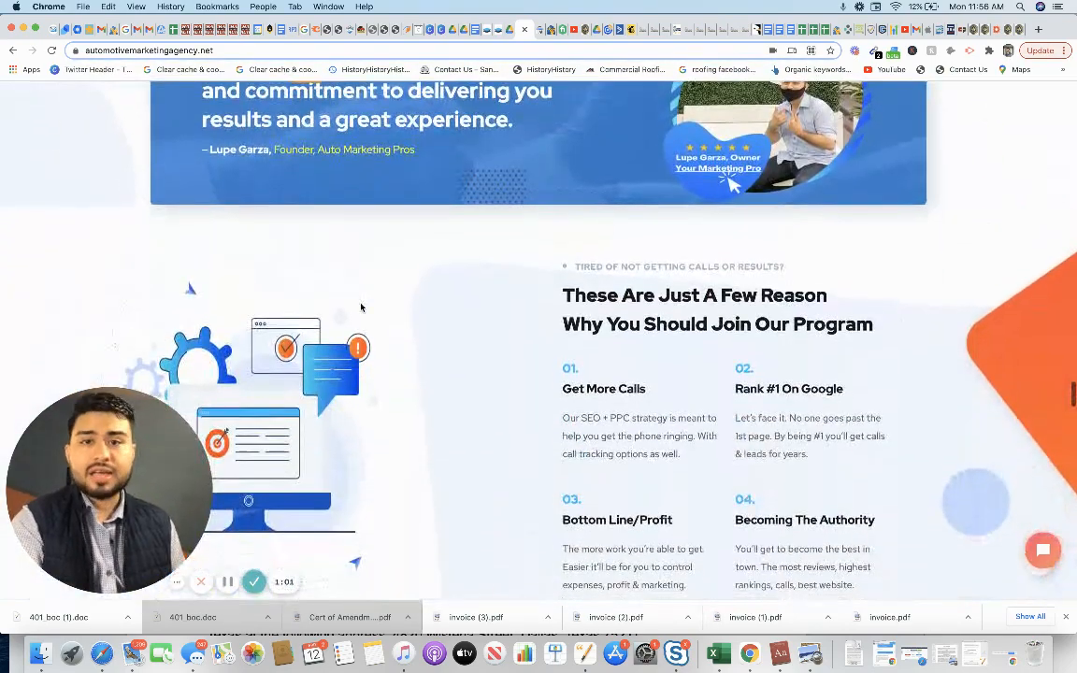
pyautogui.scroll(-3)
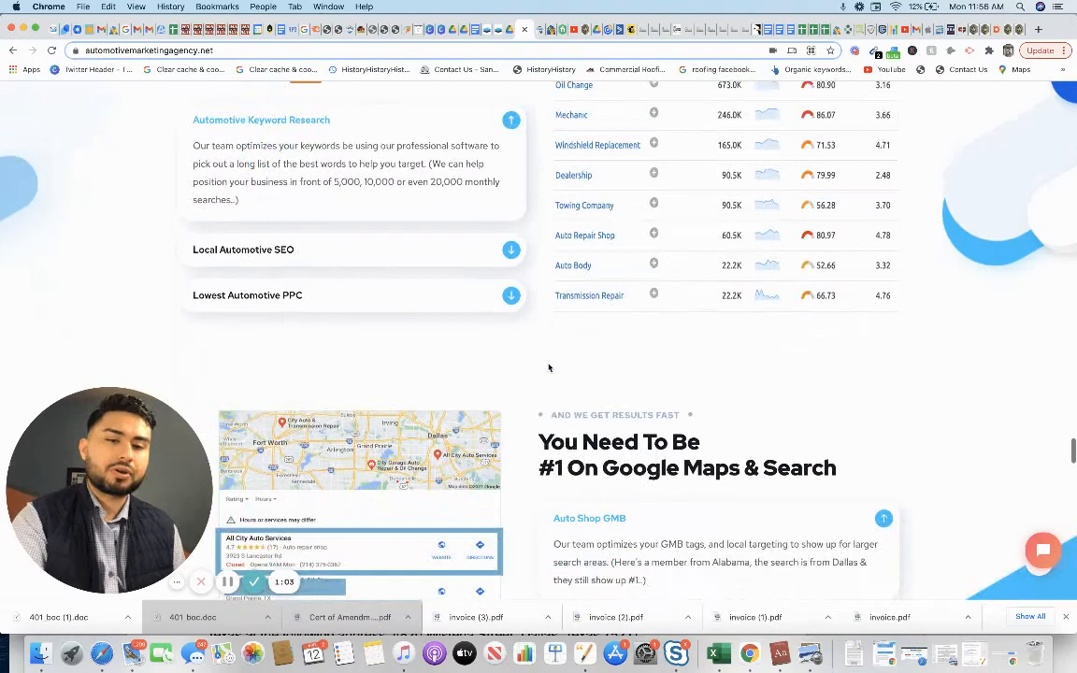
pyautogui.scroll(3)
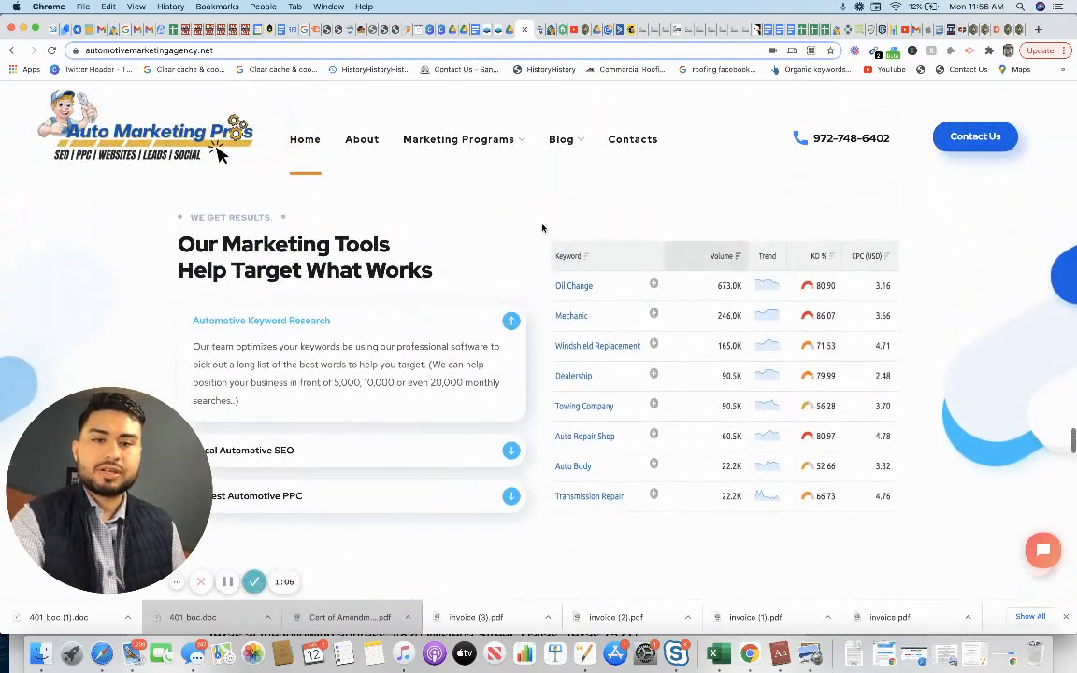
pyautogui.scroll(3)
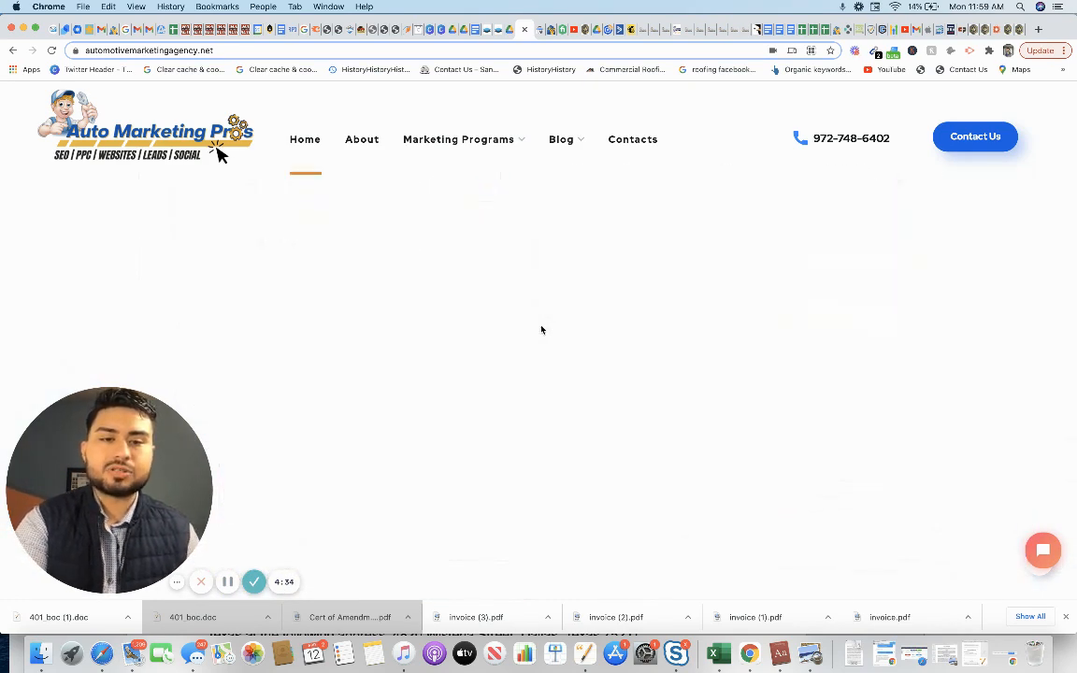
pyautogui.scroll(-3)
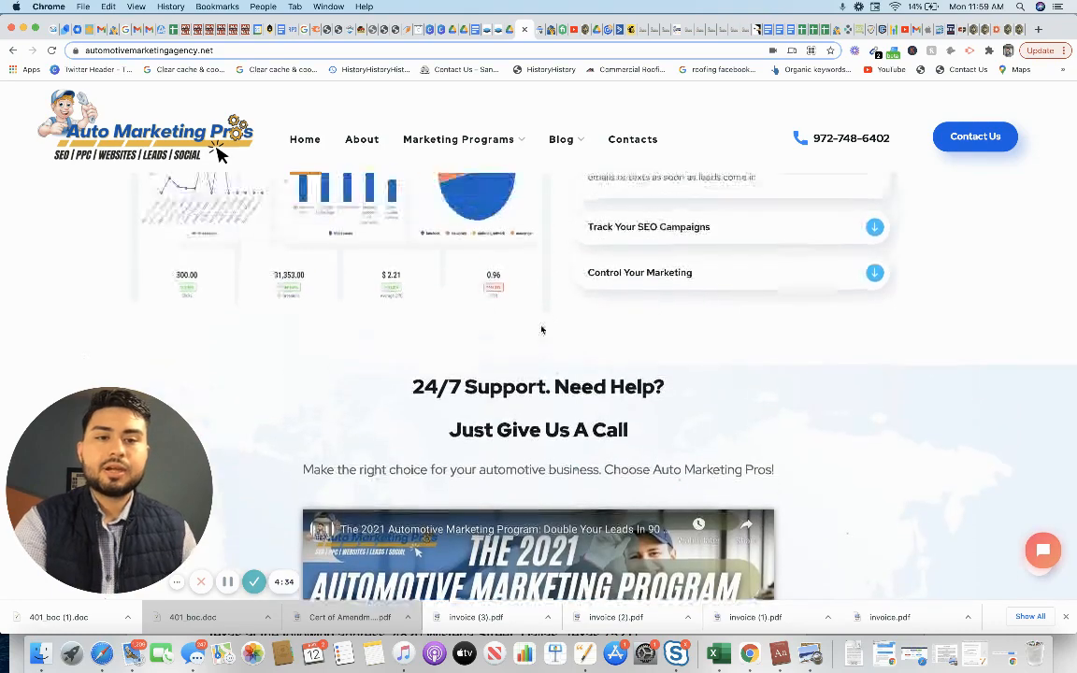
pyautogui.scroll(3)
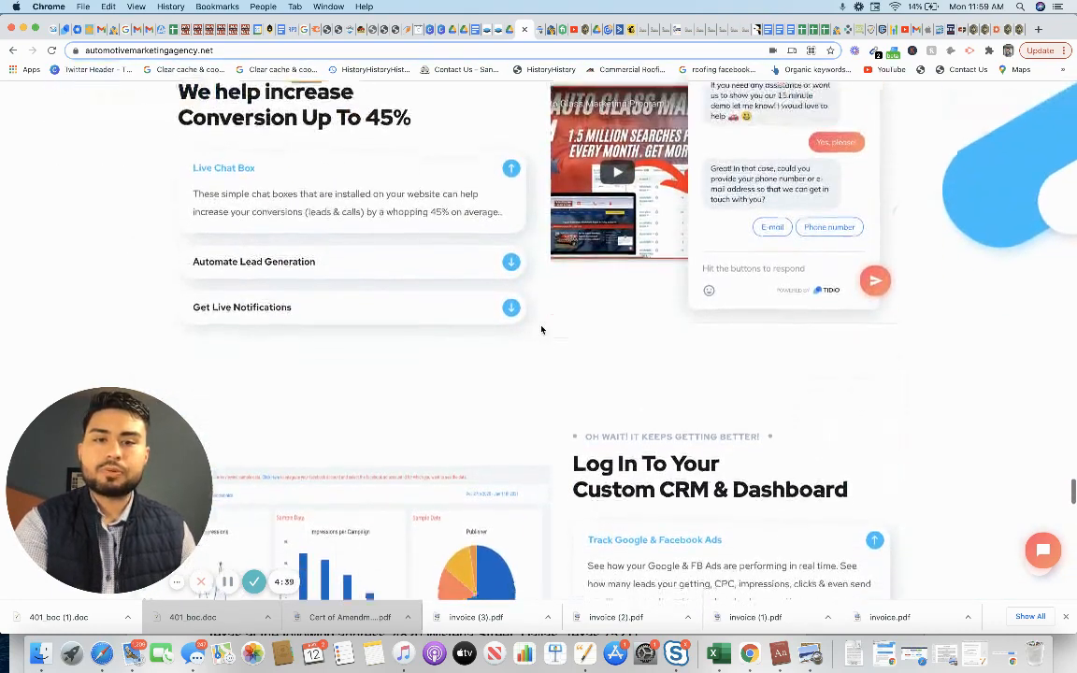
pyautogui.scroll(-3)
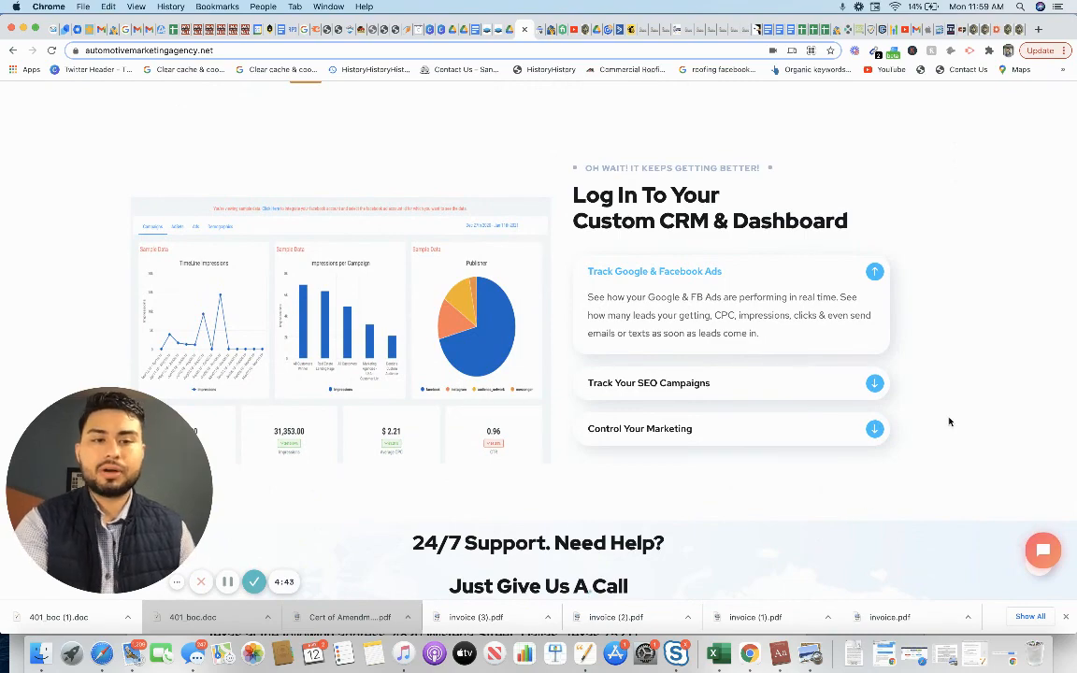
pyautogui.scroll(-3)
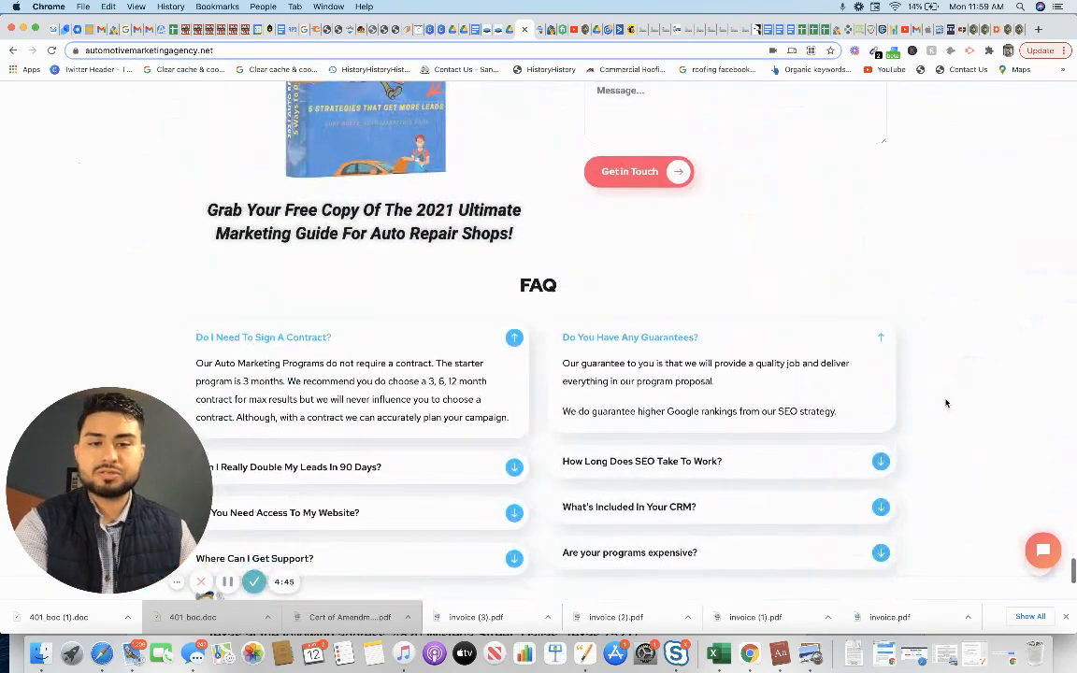
pyautogui.scroll(3)
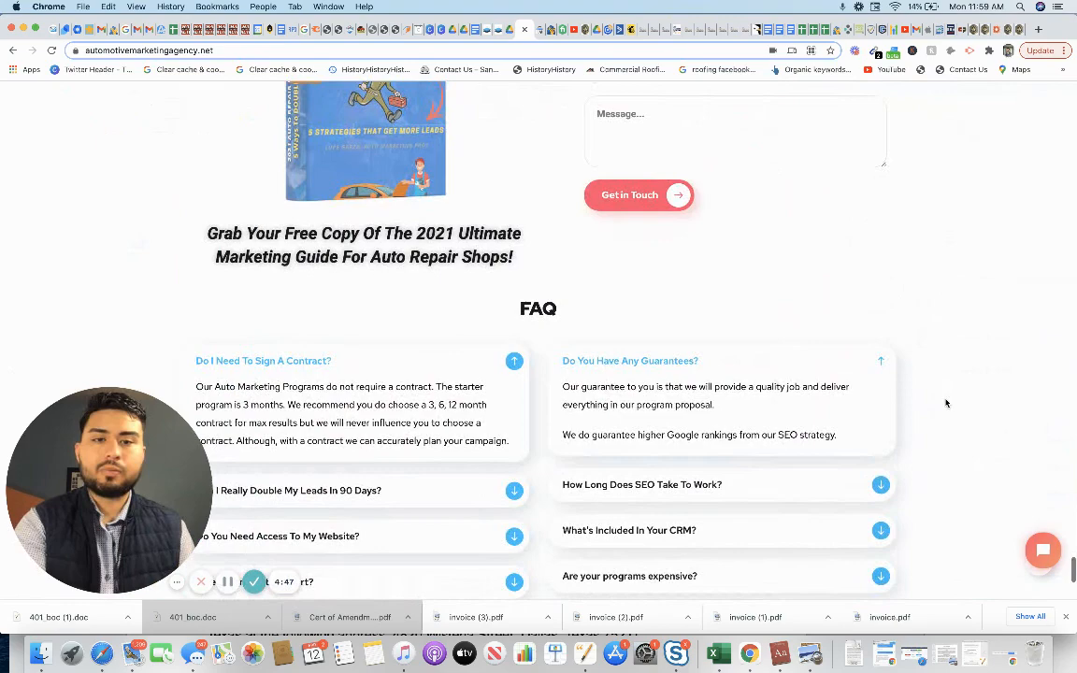
pyautogui.scroll(-3)
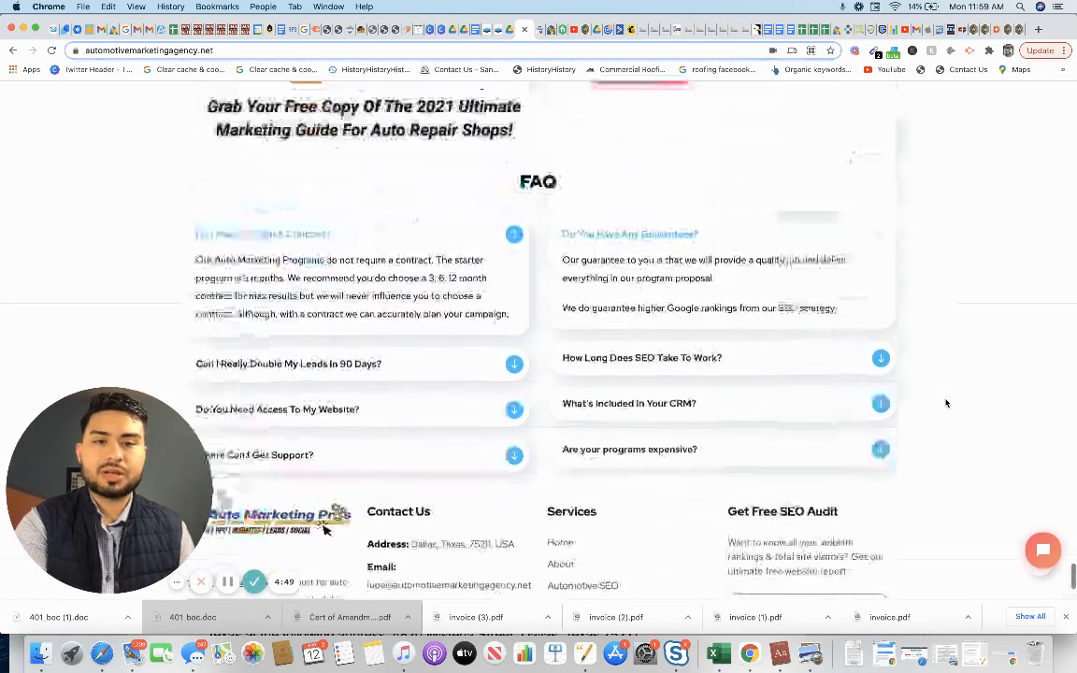
pyautogui.scroll(3)
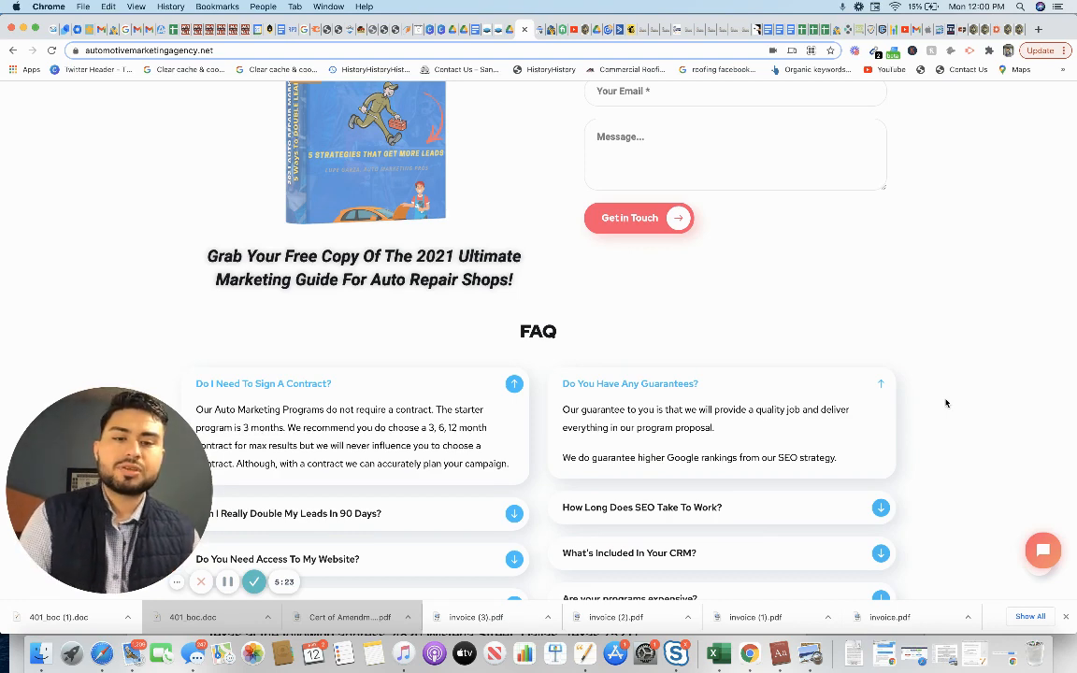
pyautogui.scroll(-3)
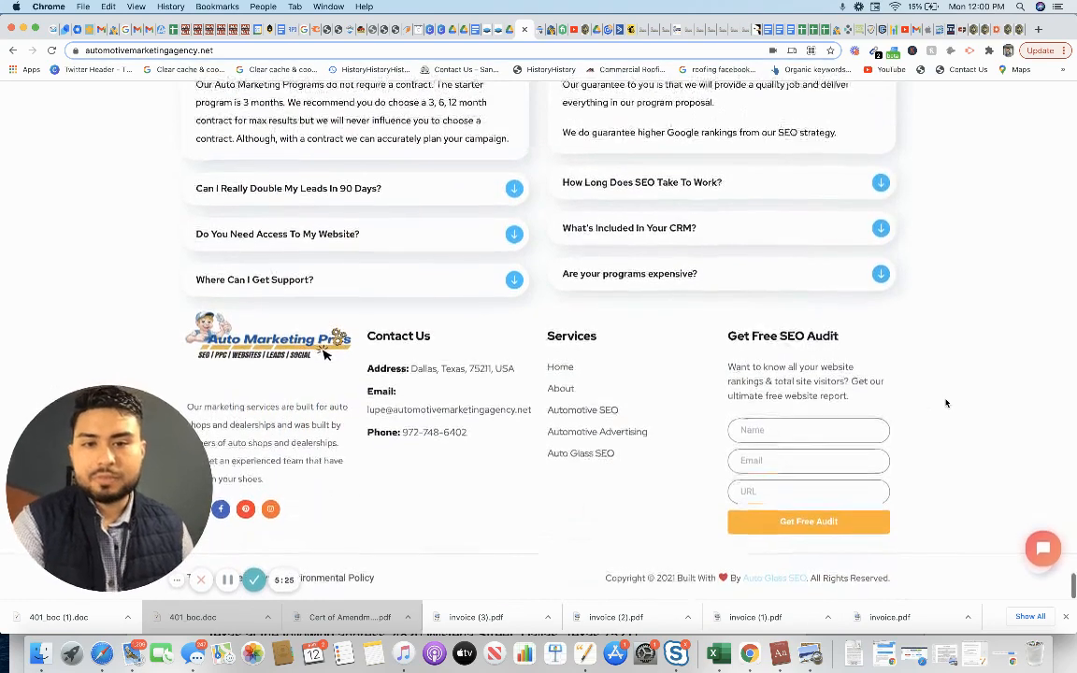
pyautogui.scroll(3)
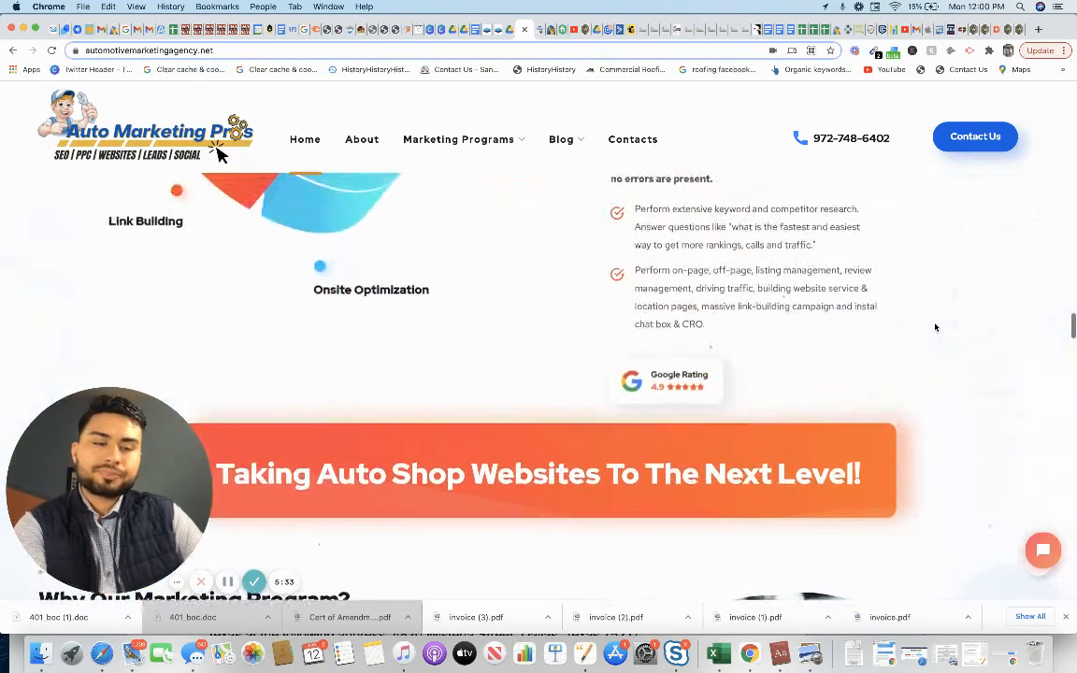
pyautogui.scroll(3)
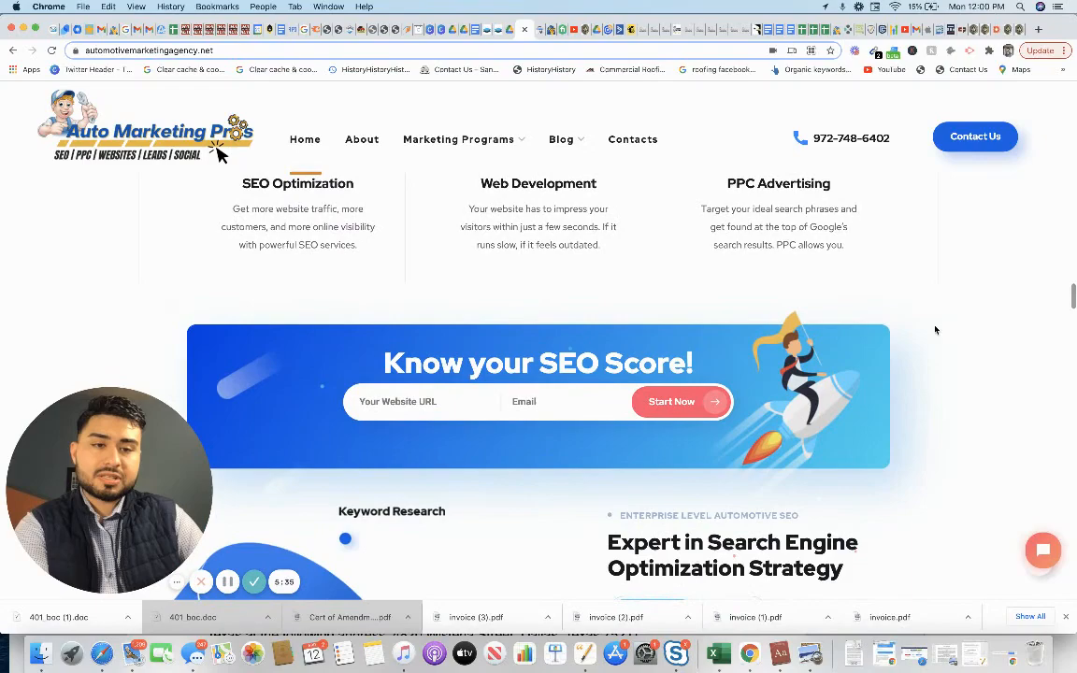
pyautogui.scroll(-3)
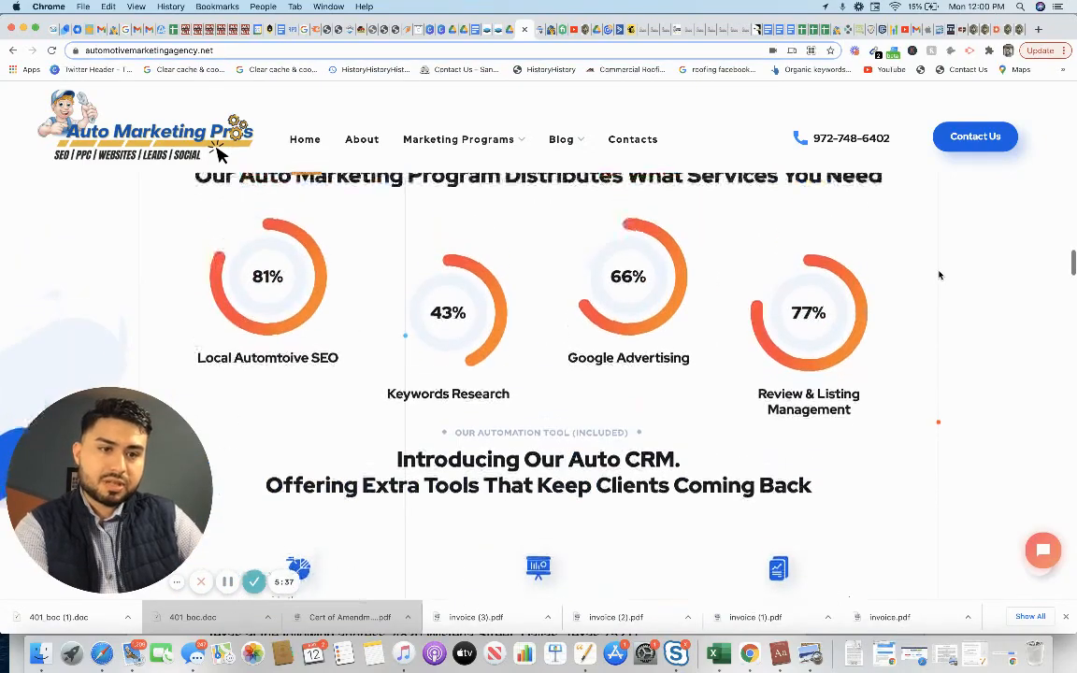
pyautogui.scroll(-3)
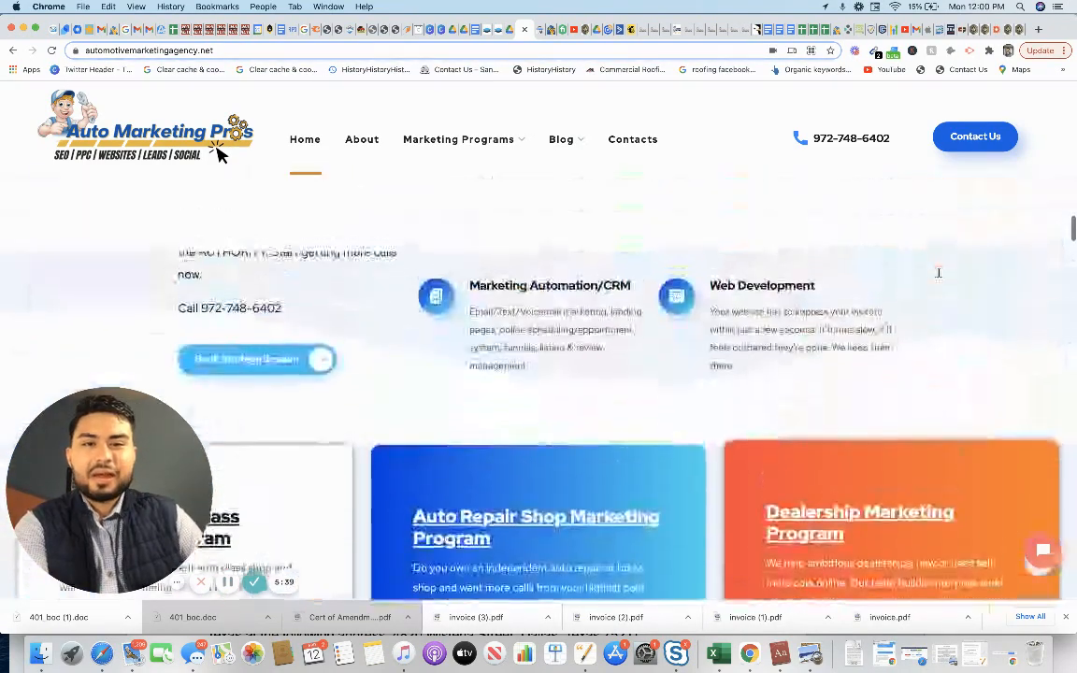
pyautogui.scroll(-3)
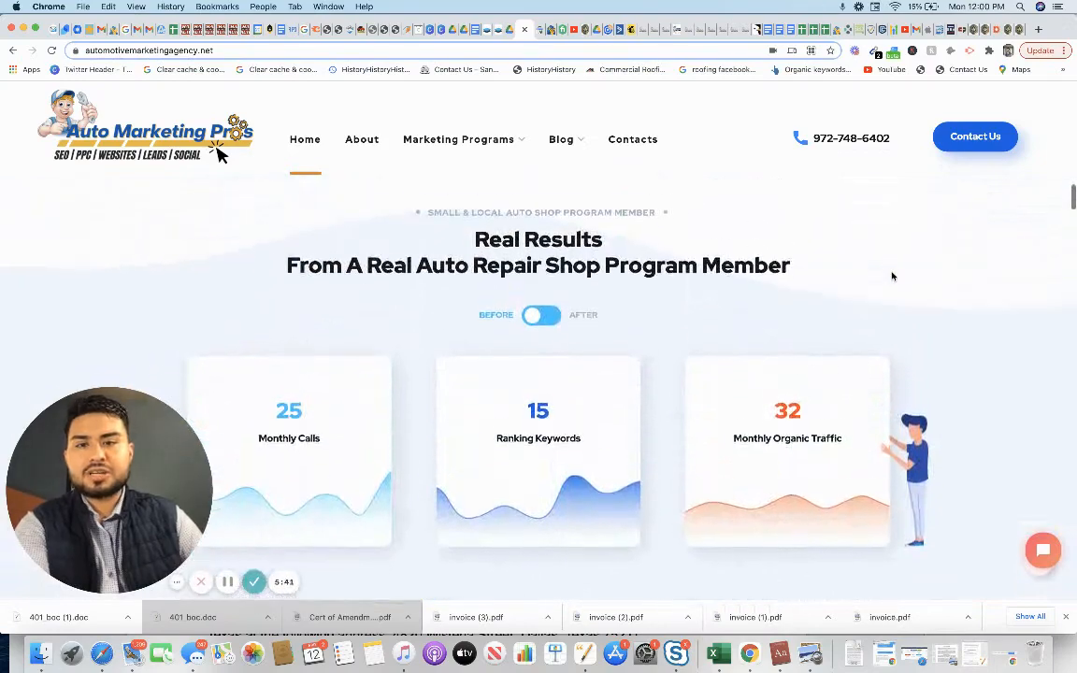
pyautogui.scroll(3)
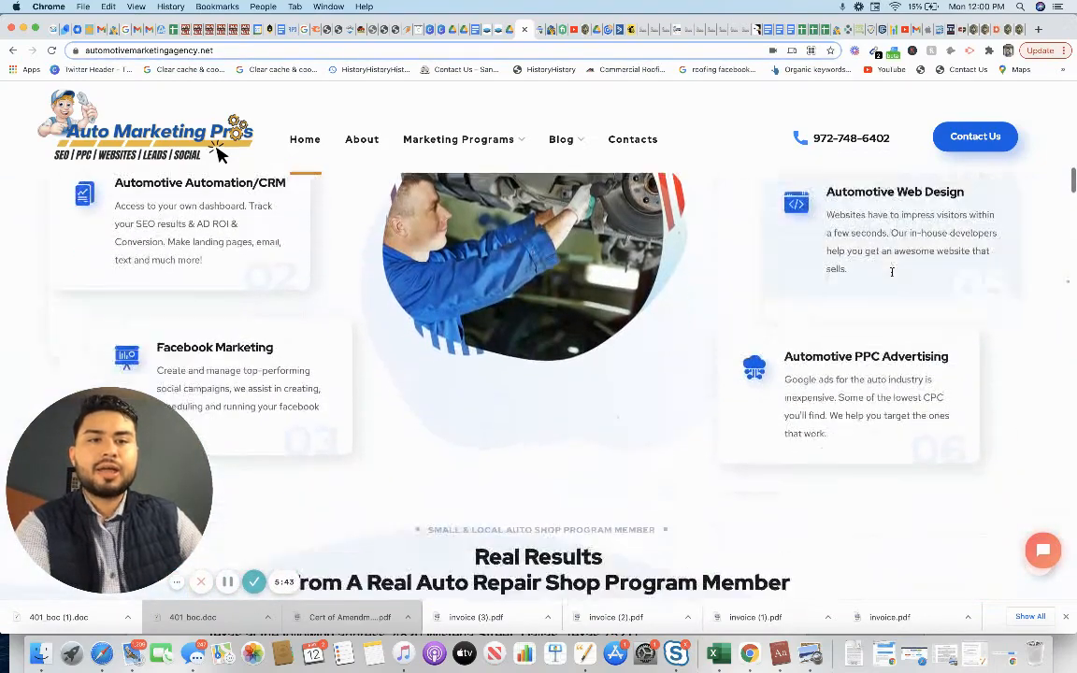
pyautogui.scroll(-3)
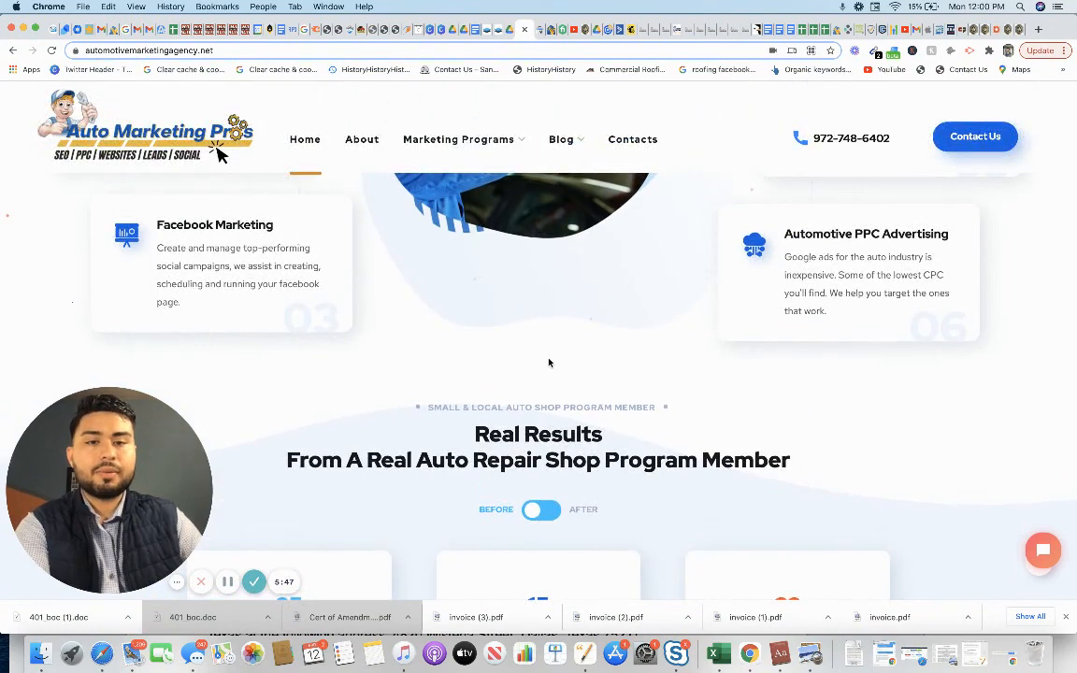
pyautogui.scroll(-3)
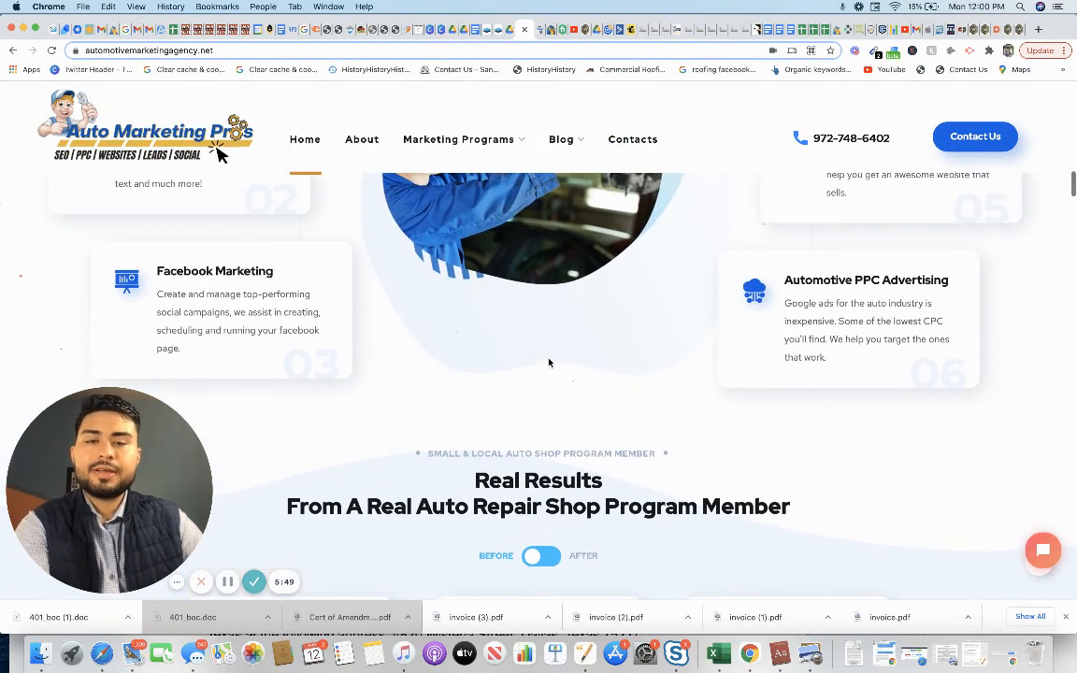
pyautogui.scroll(3)
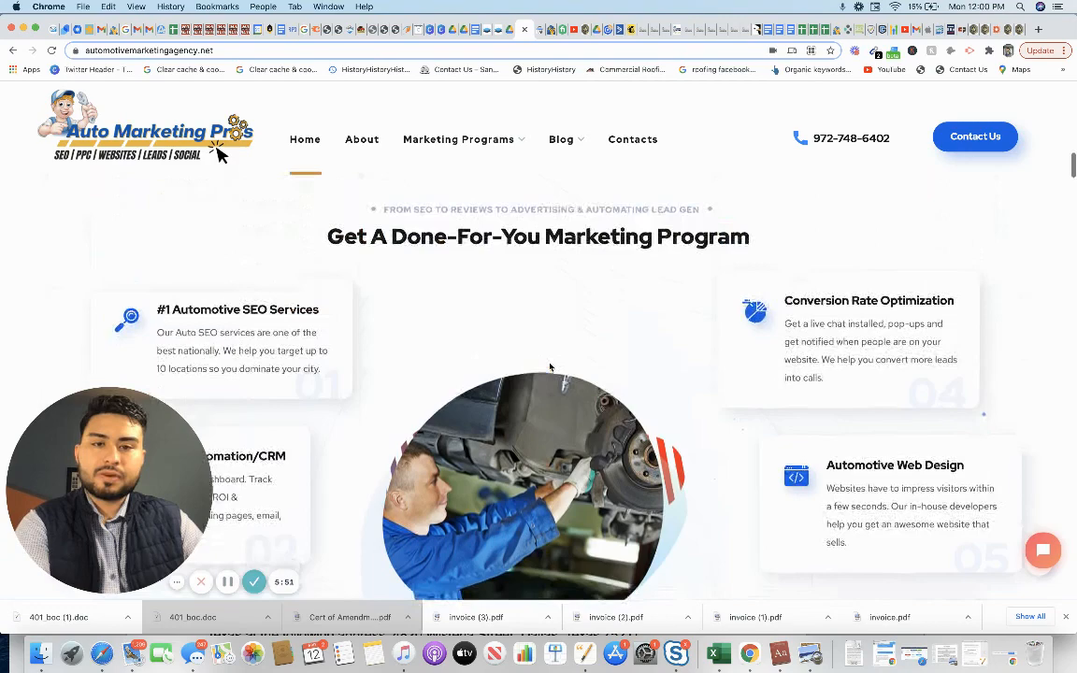
pyautogui.scroll(-3)
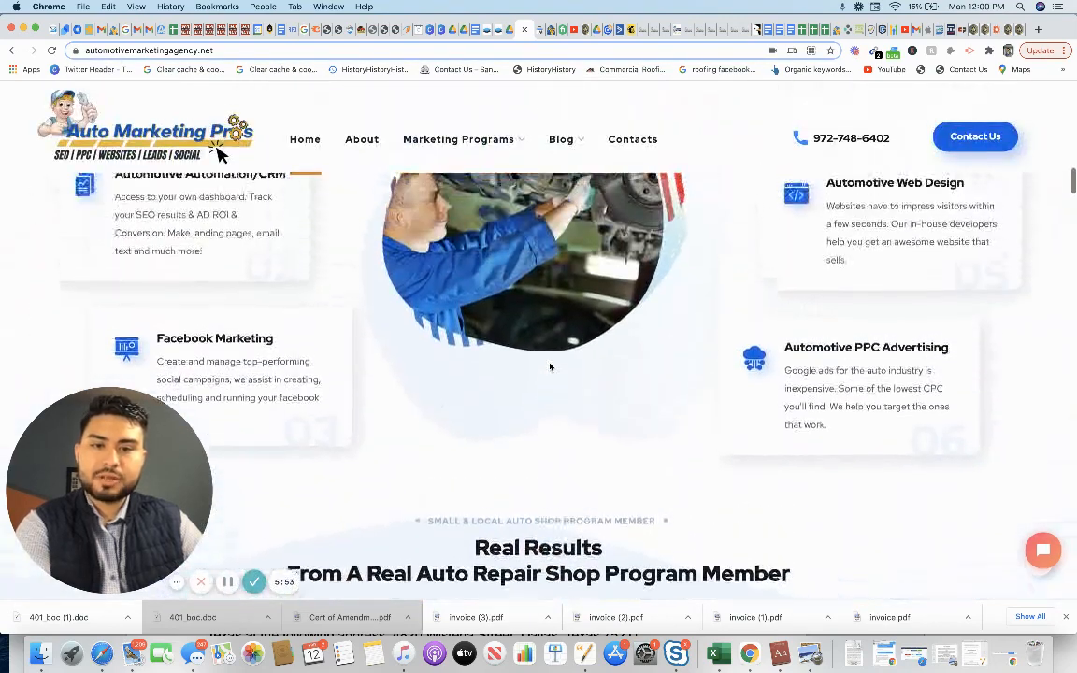
pyautogui.scroll(-3)
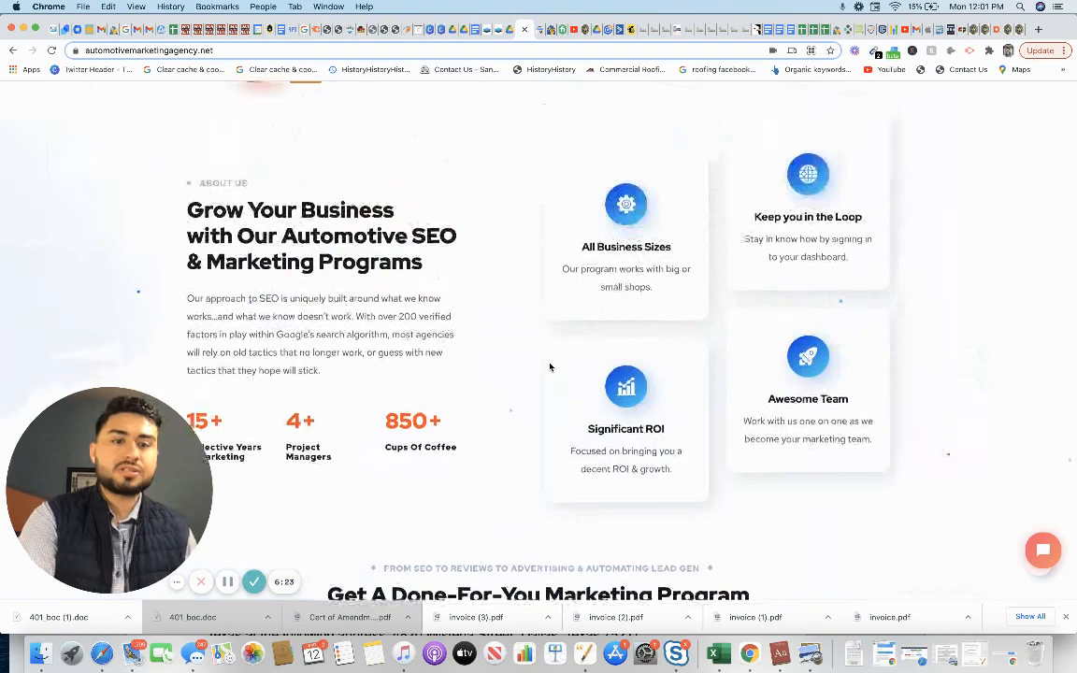
pyautogui.scroll(3)
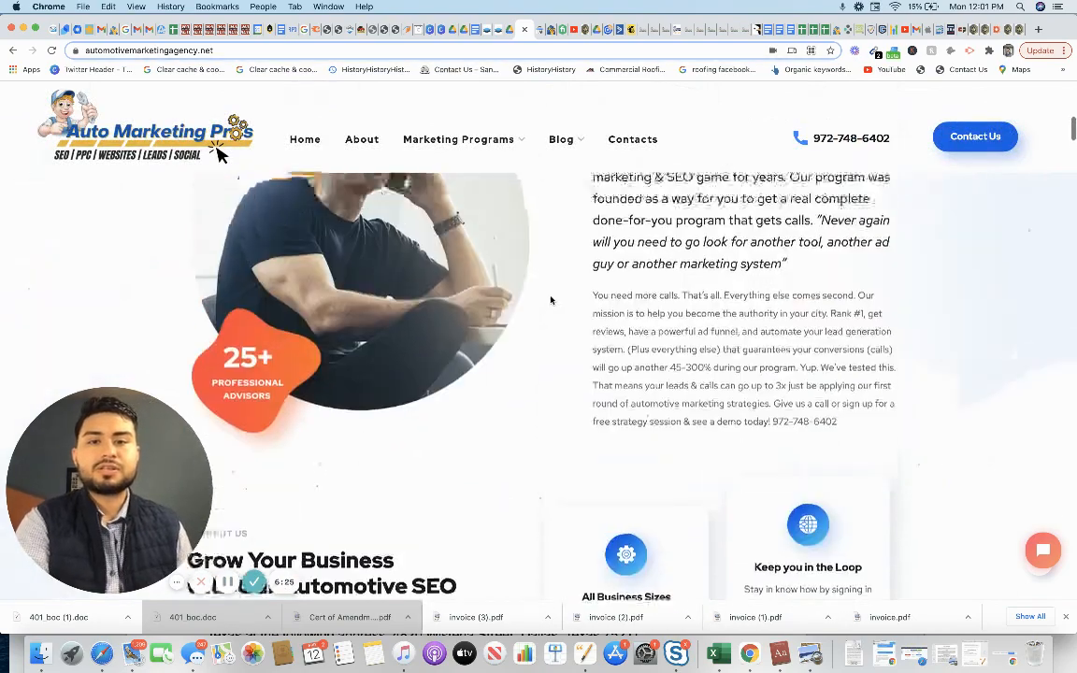
pyautogui.scroll(3)
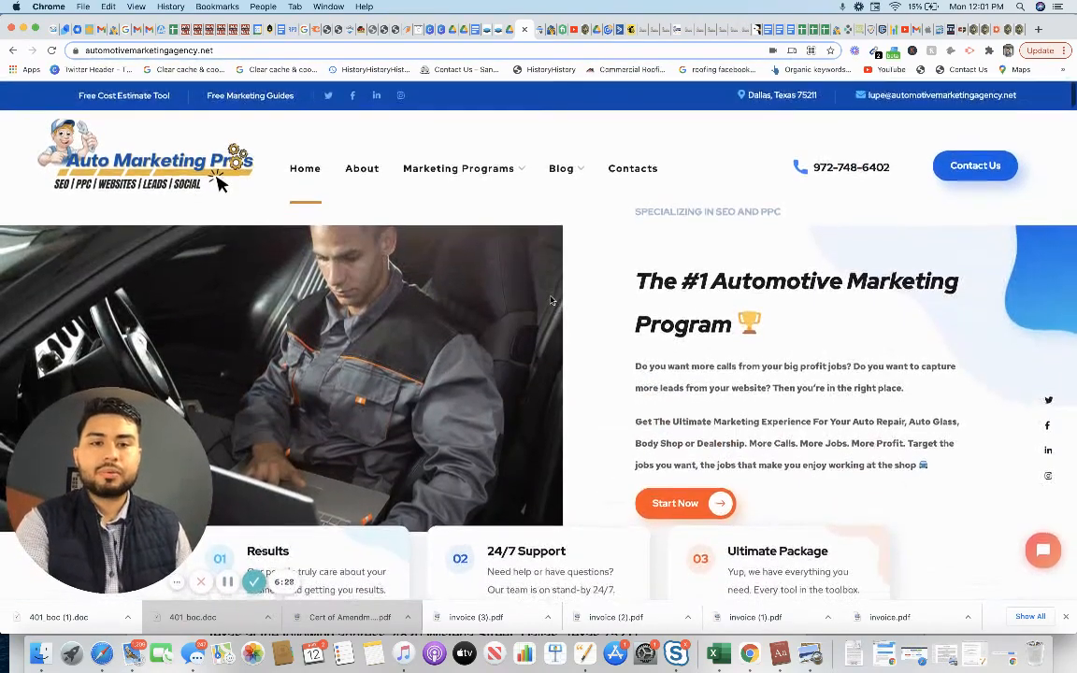
pyautogui.scroll(-3)
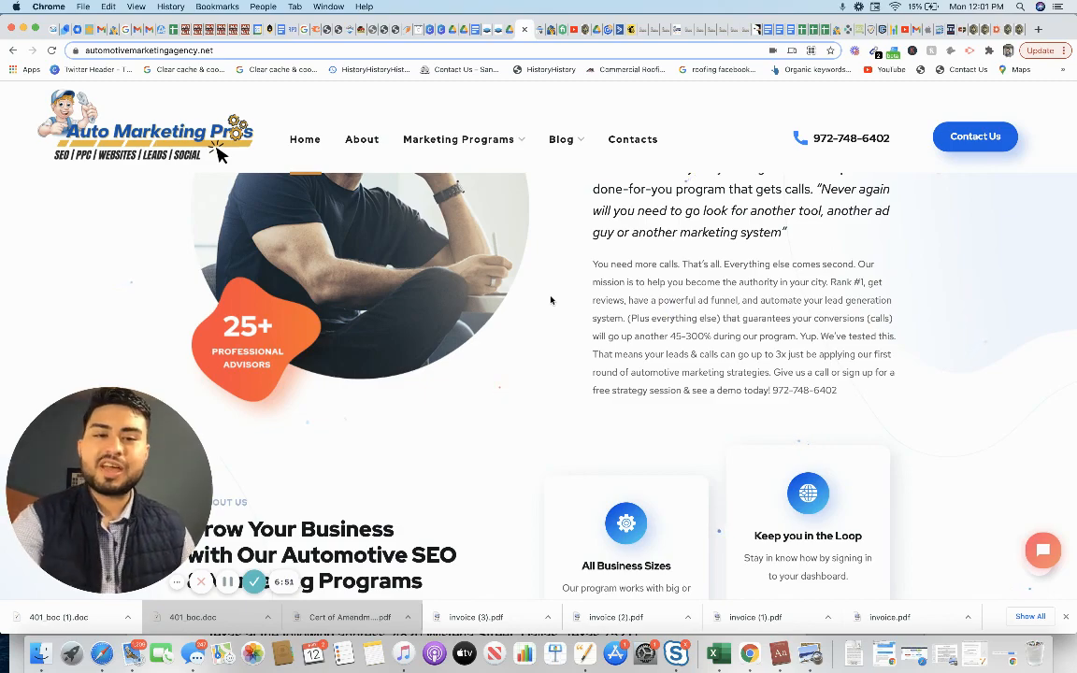
pyautogui.scroll(-3)
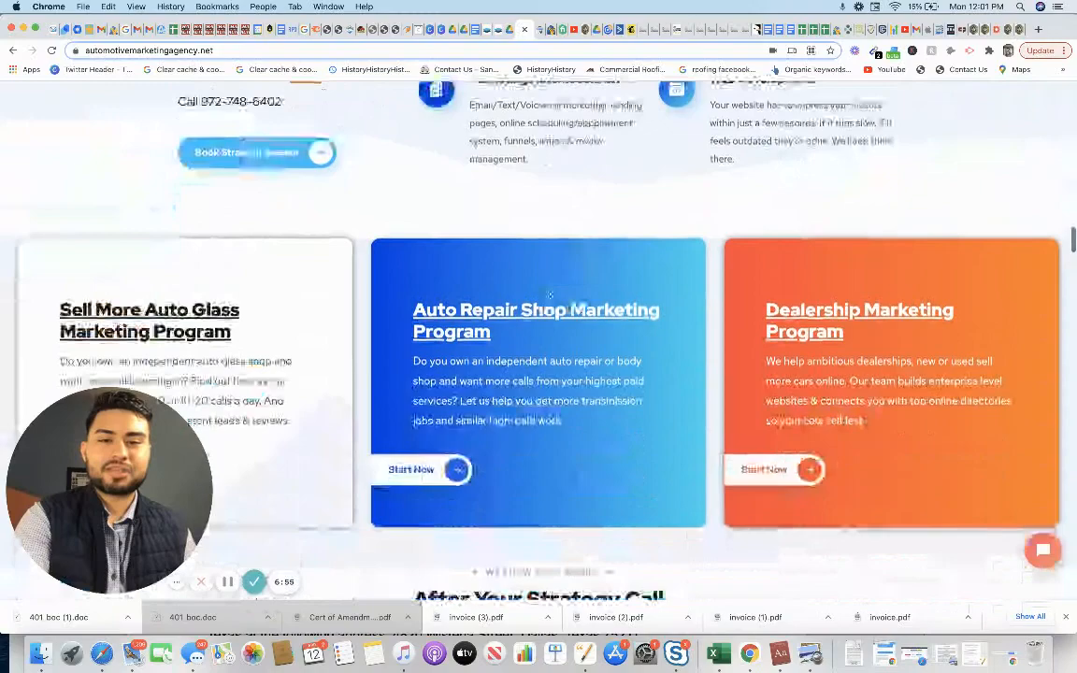
pyautogui.scroll(-3)
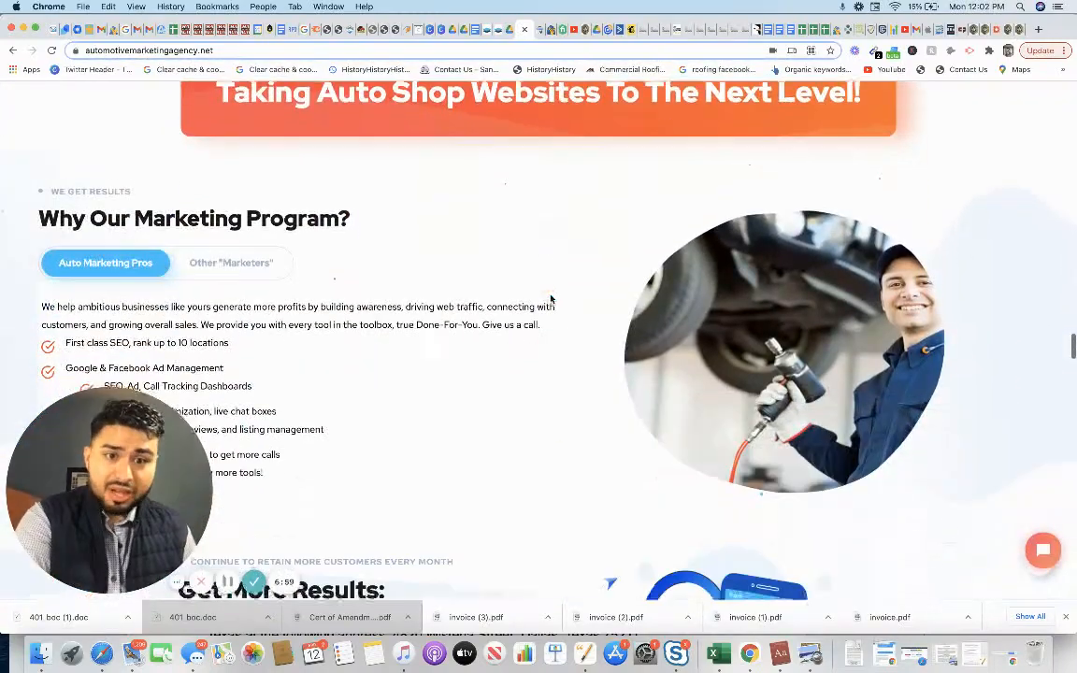
pyautogui.scroll(-3)
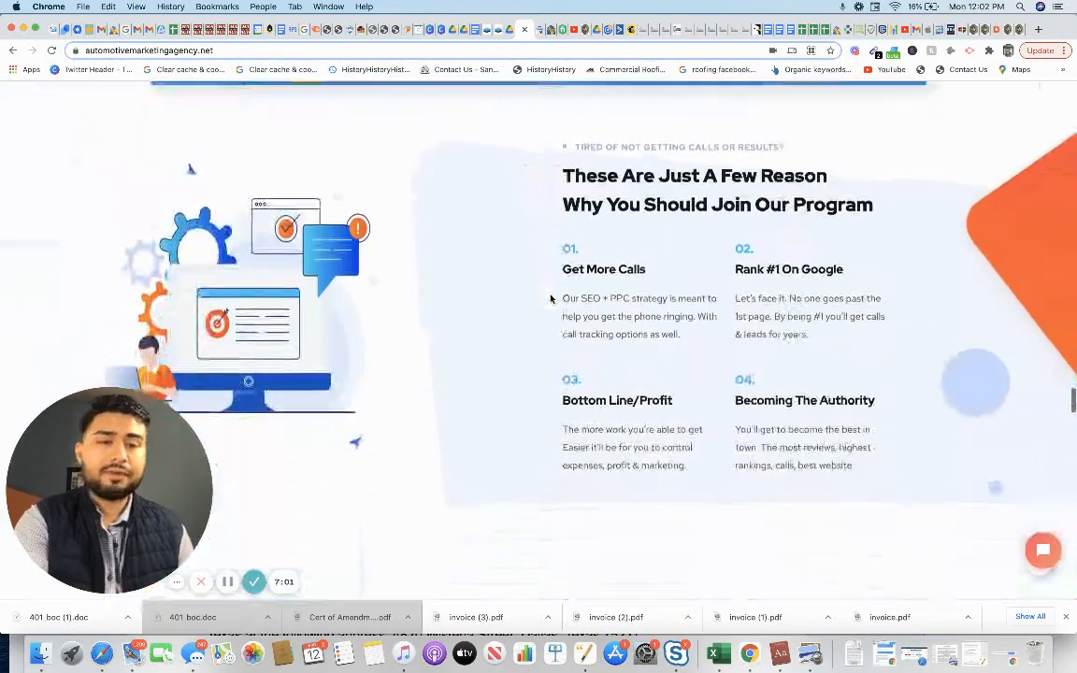
pyautogui.scroll(-3)
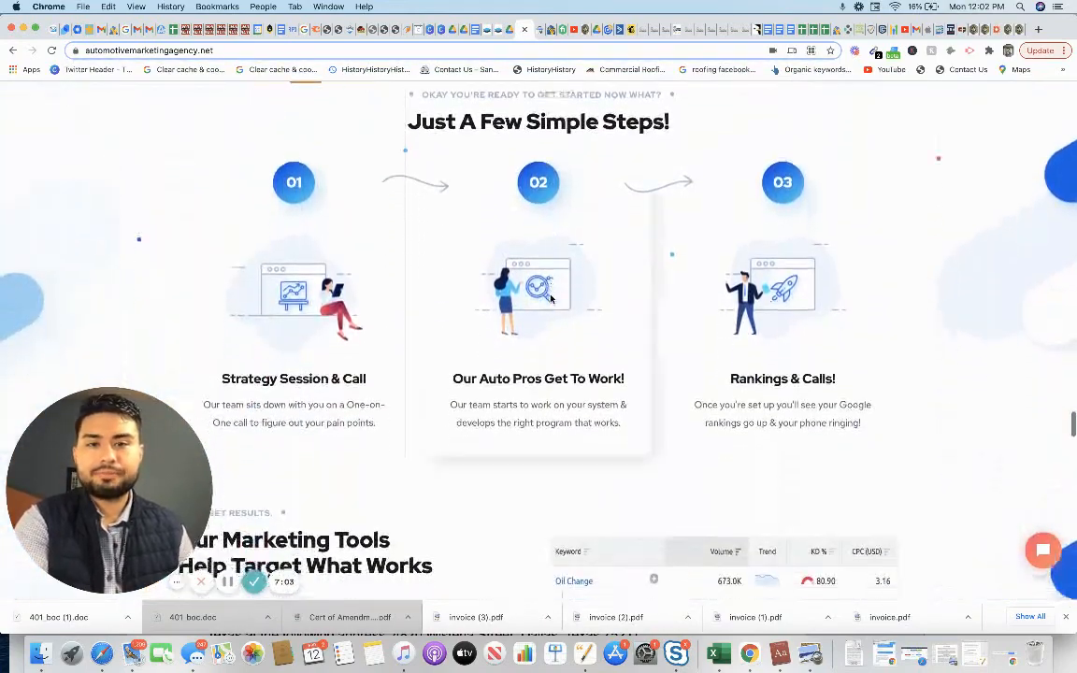
pyautogui.scroll(-3)
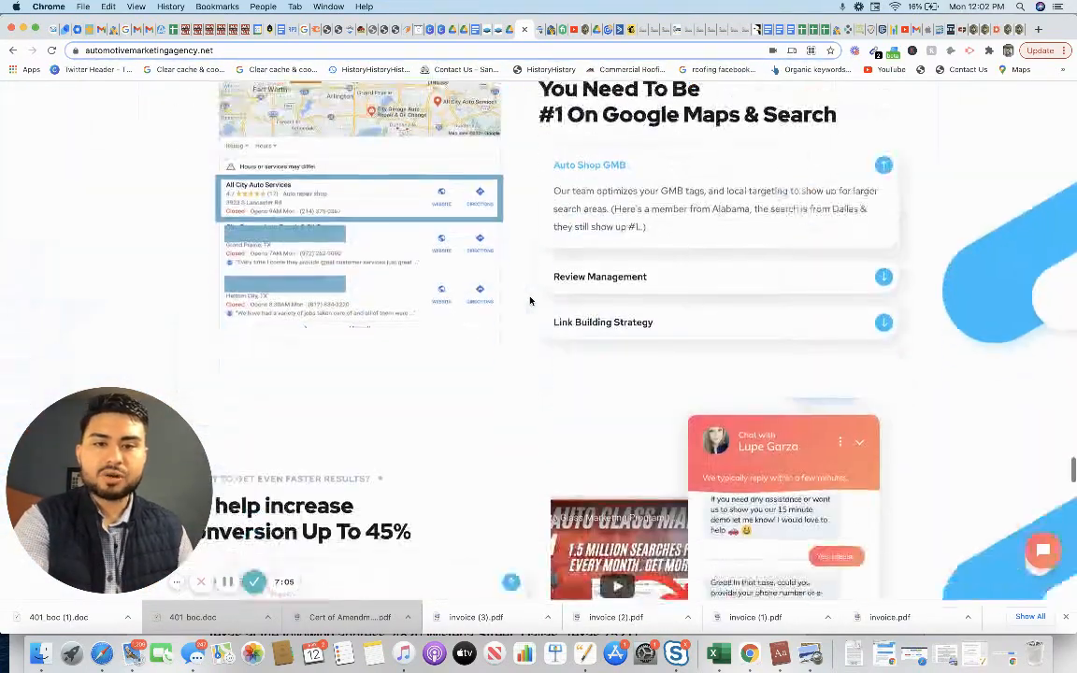
pyautogui.scroll(-3)
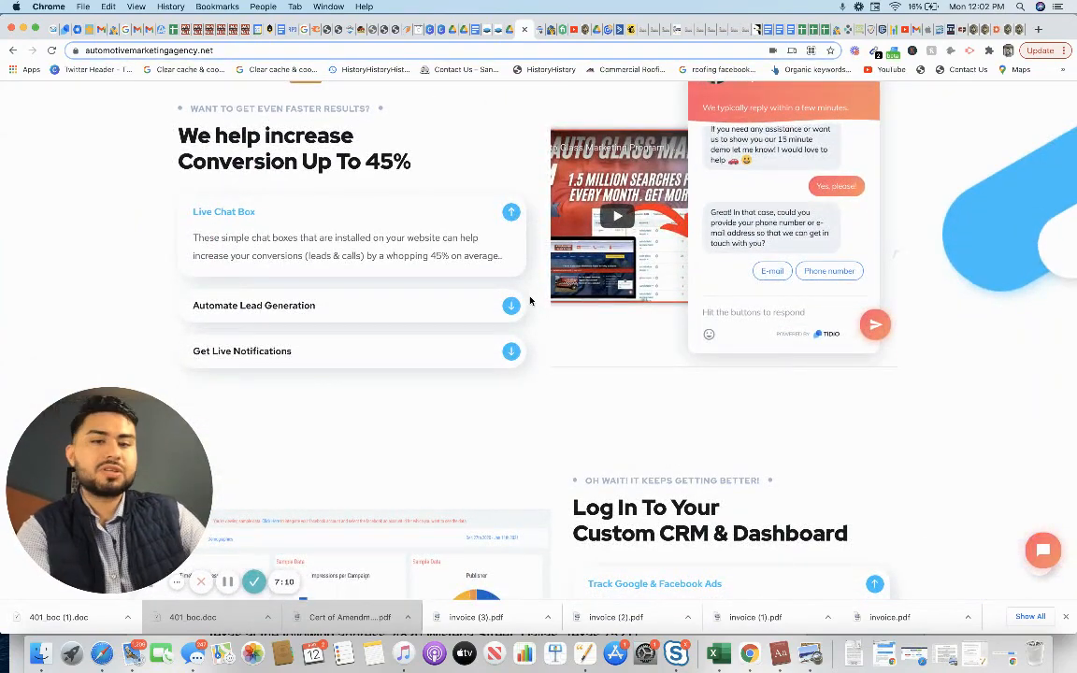
pyautogui.scroll(-3)
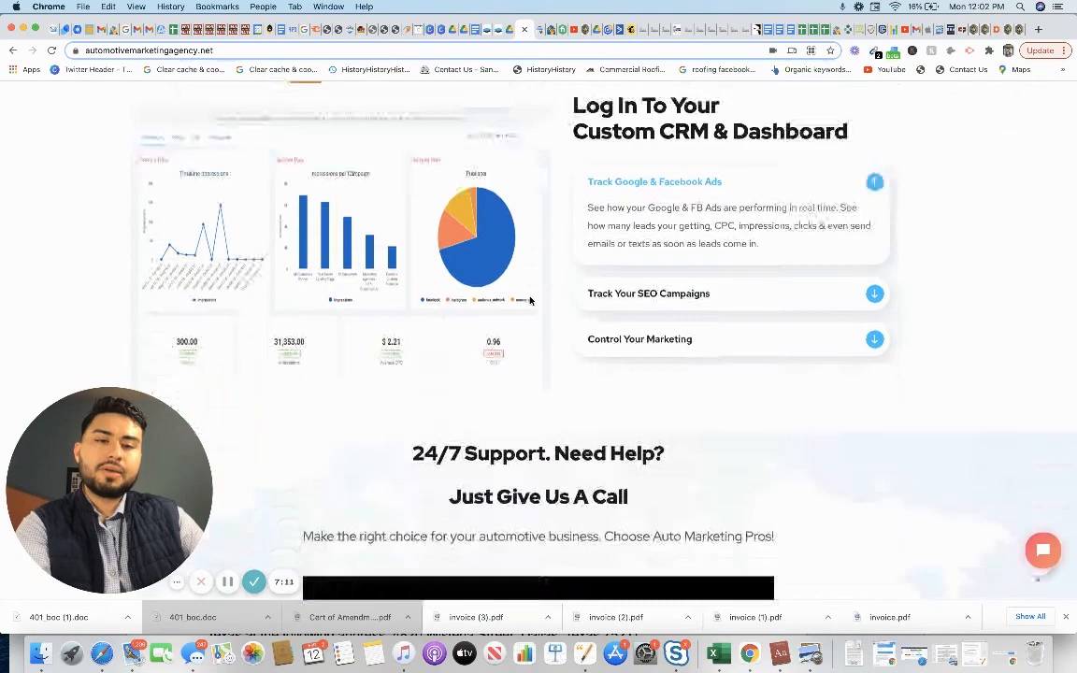
pyautogui.scroll(-3)
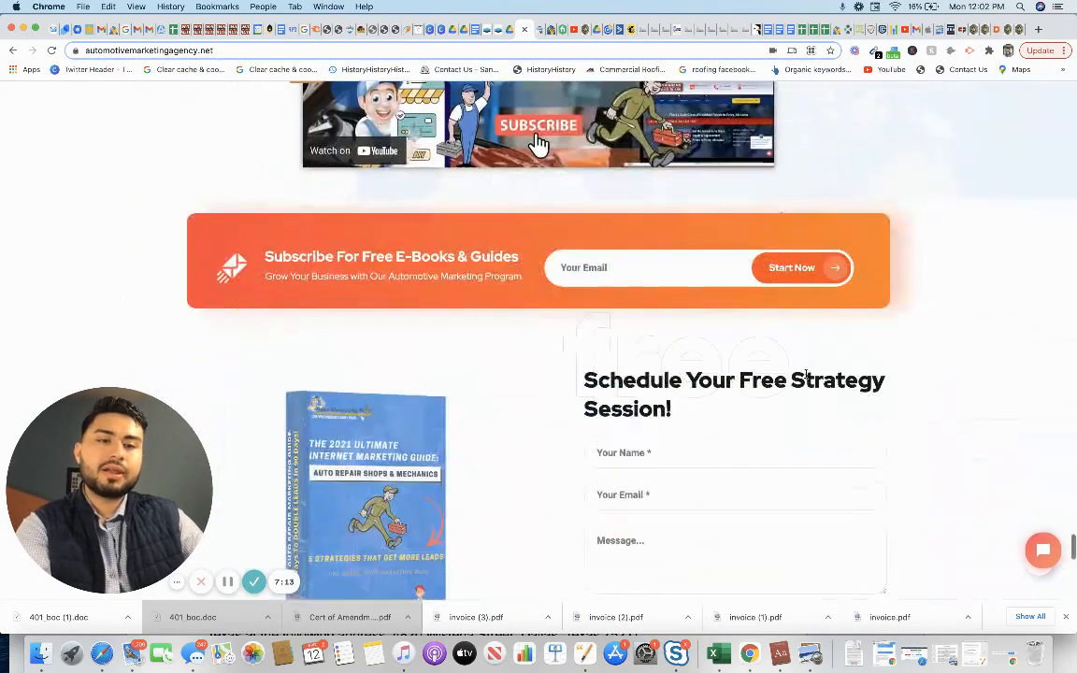
pyautogui.scroll(-3)
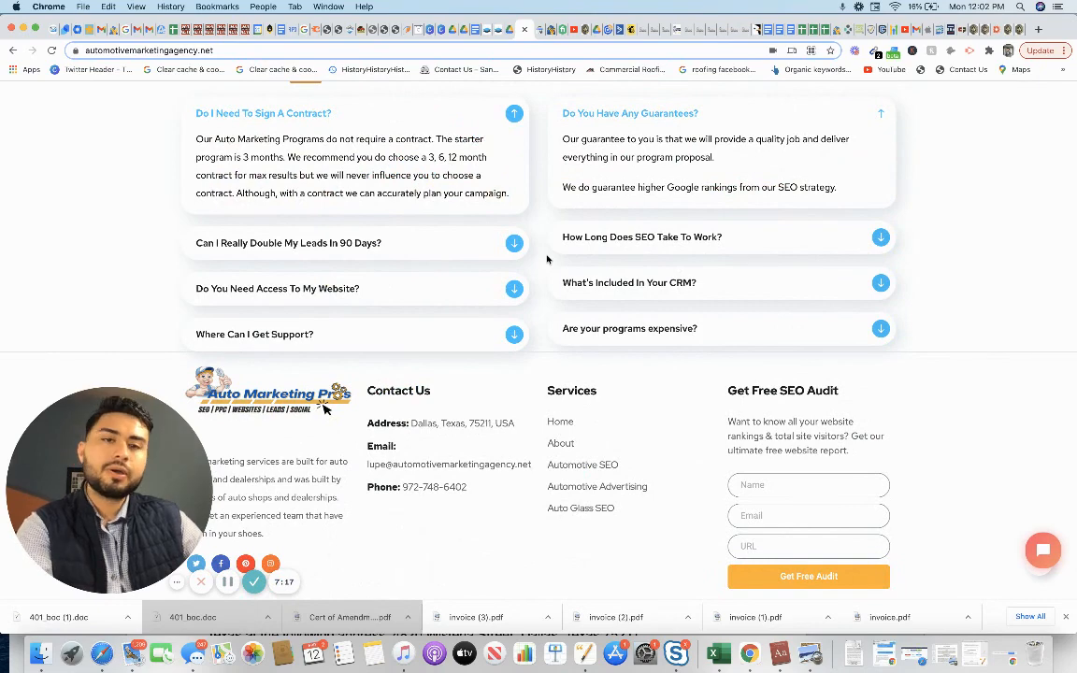
pyautogui.scroll(-3)
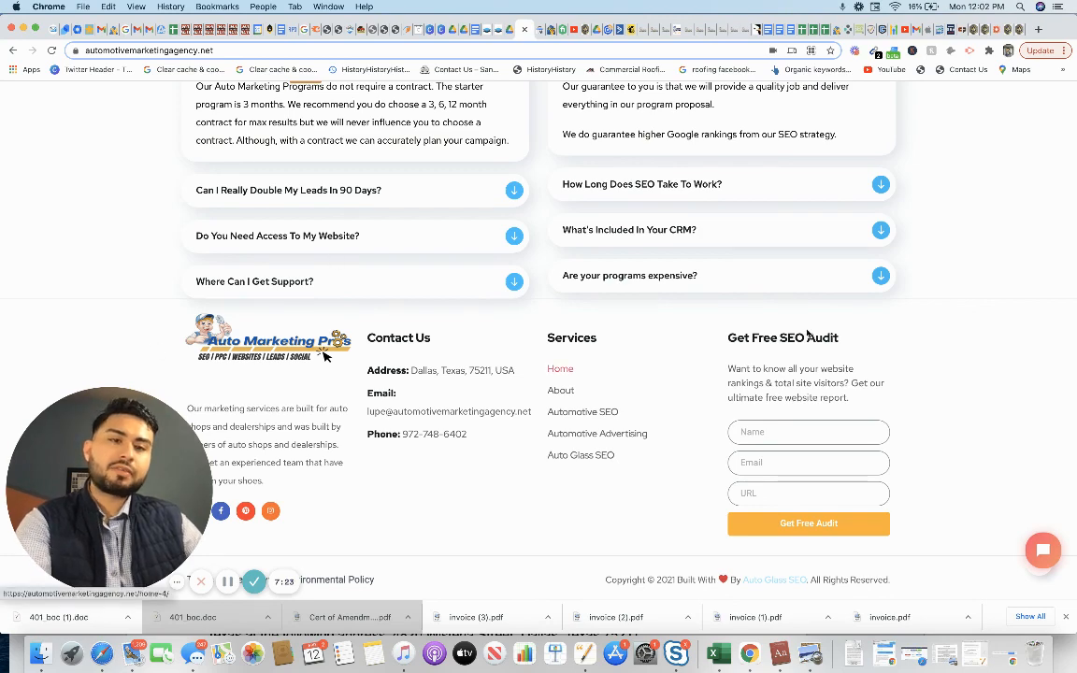
pyautogui.scroll(3)
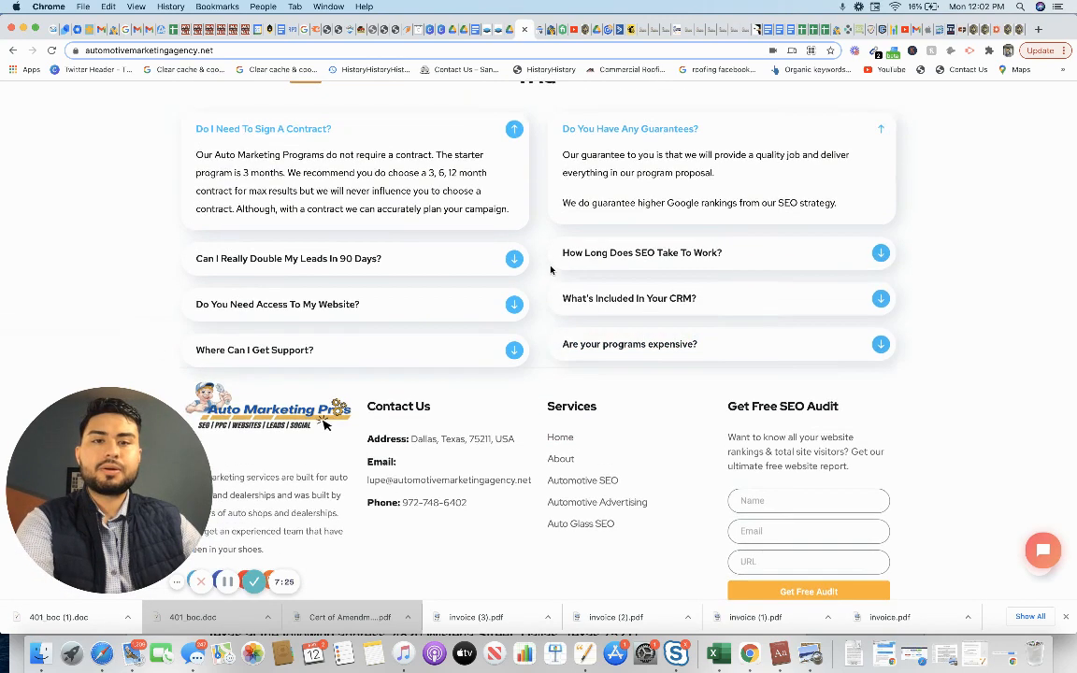
pyautogui.scroll(3)
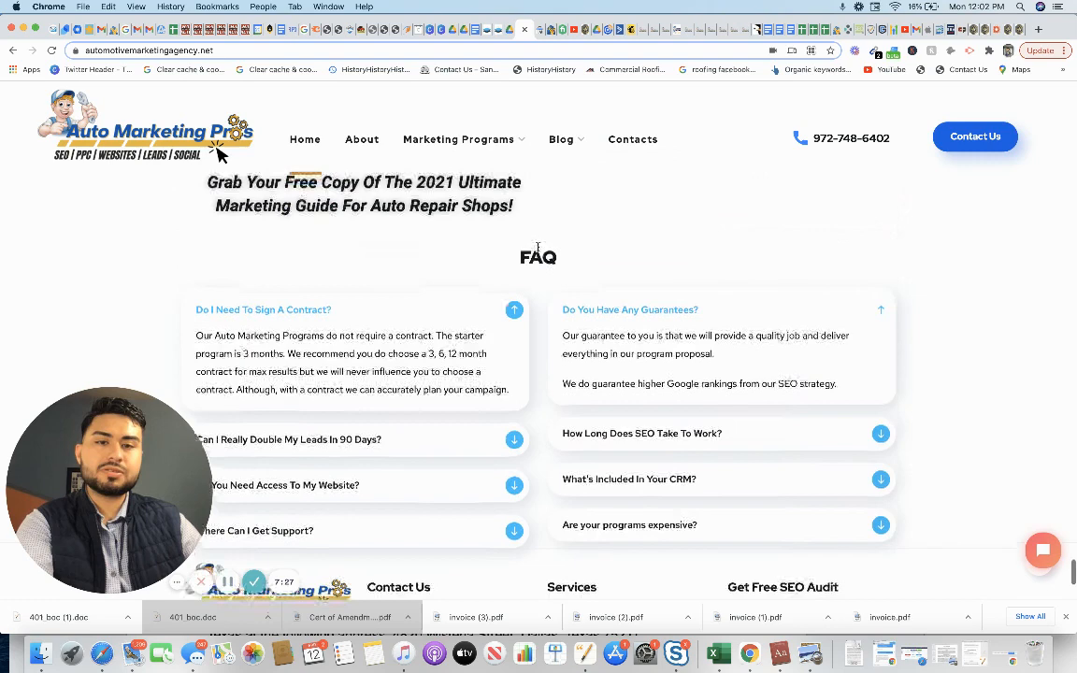
pyautogui.scroll(-3)
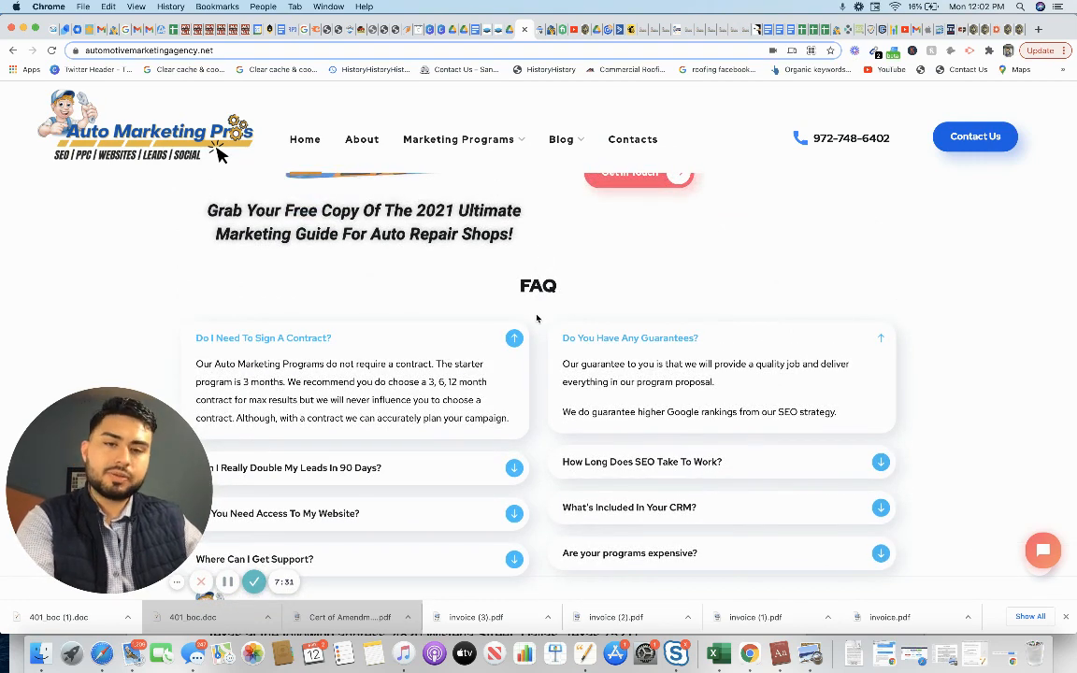
pyautogui.moveTo(284, 307)
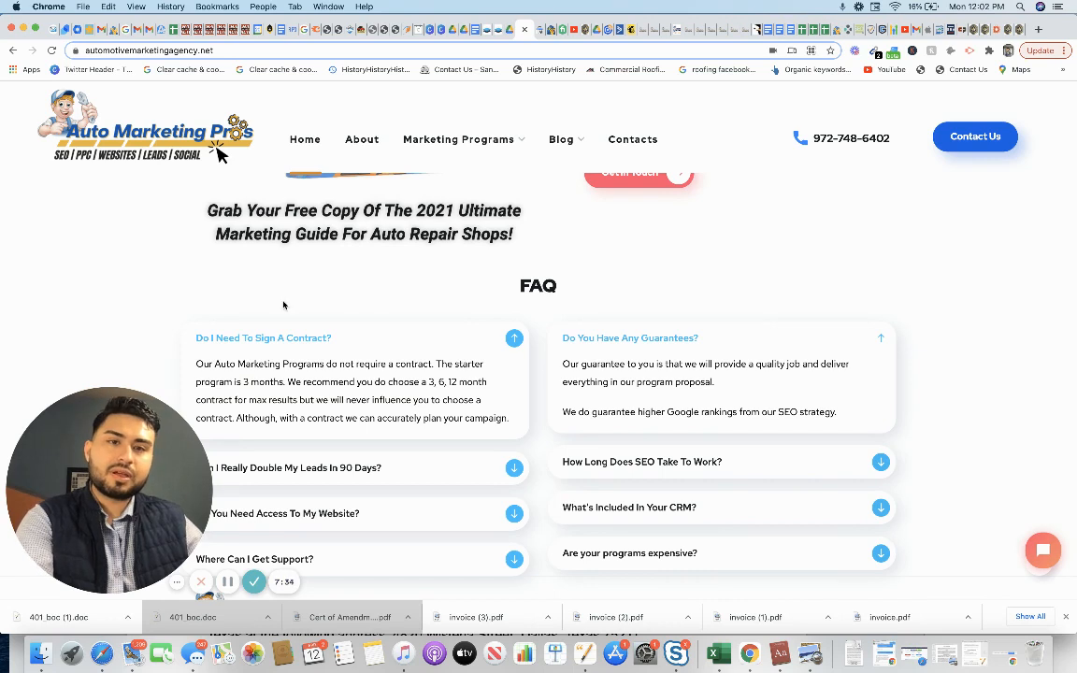
pyautogui.moveTo(191, 303)
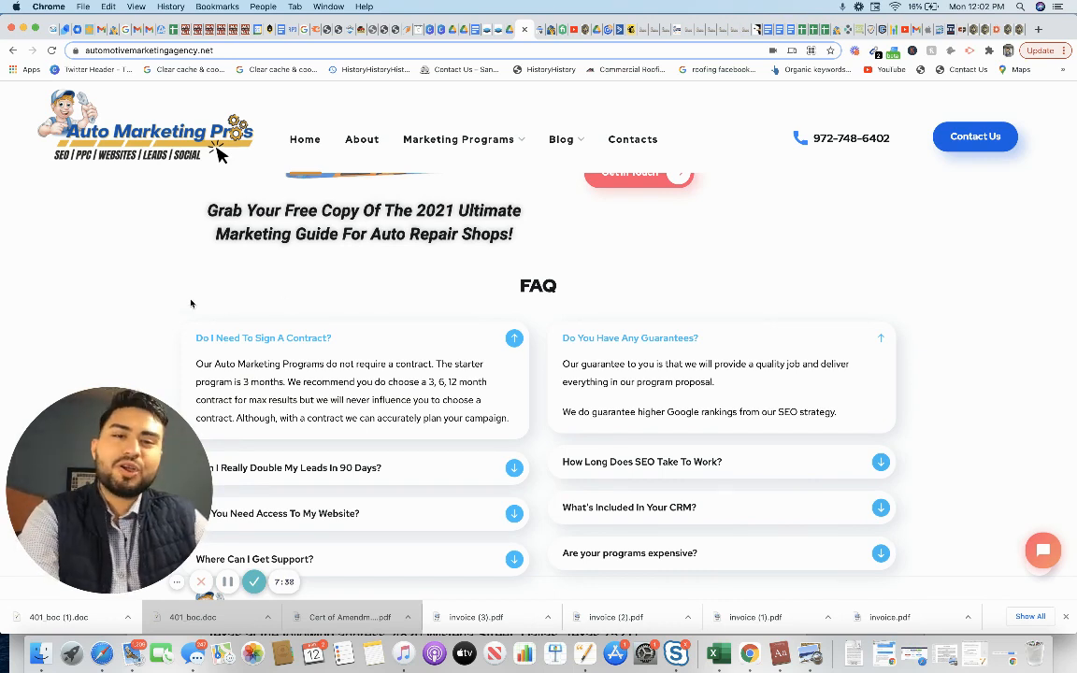
pyautogui.moveTo(509, 303)
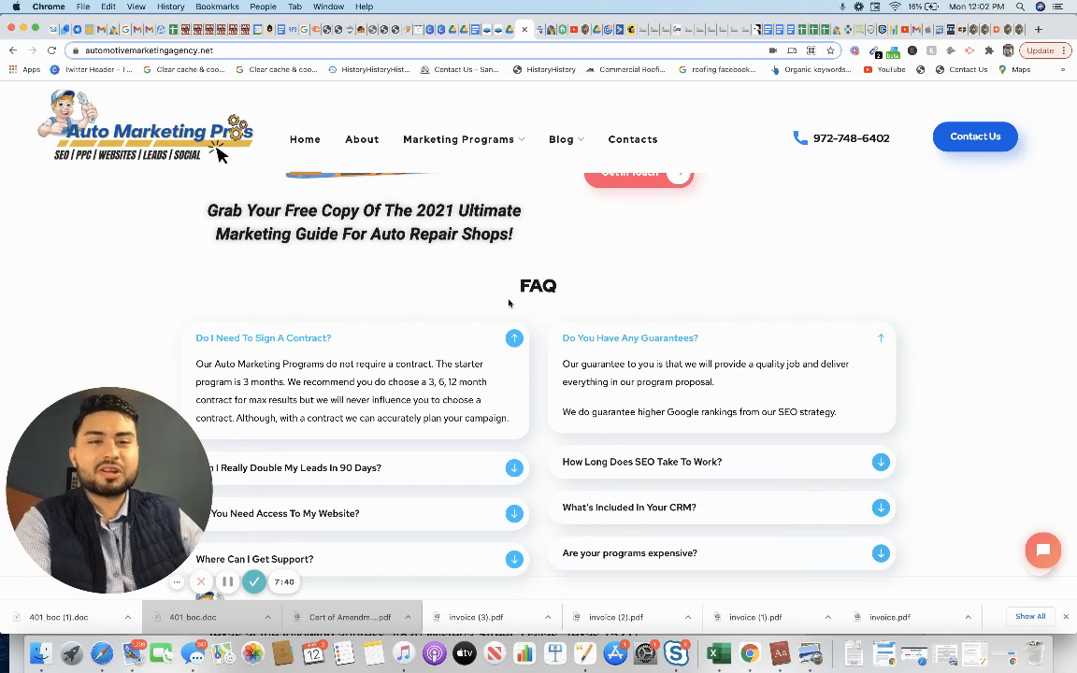
pyautogui.moveTo(550, 265)
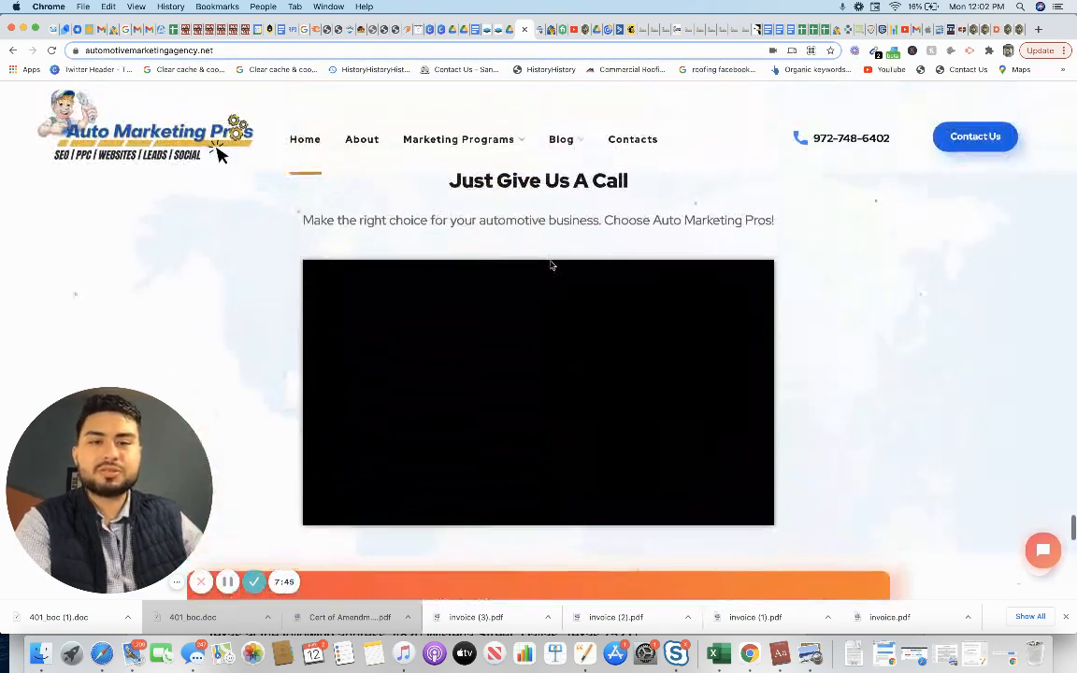
pyautogui.scroll(3)
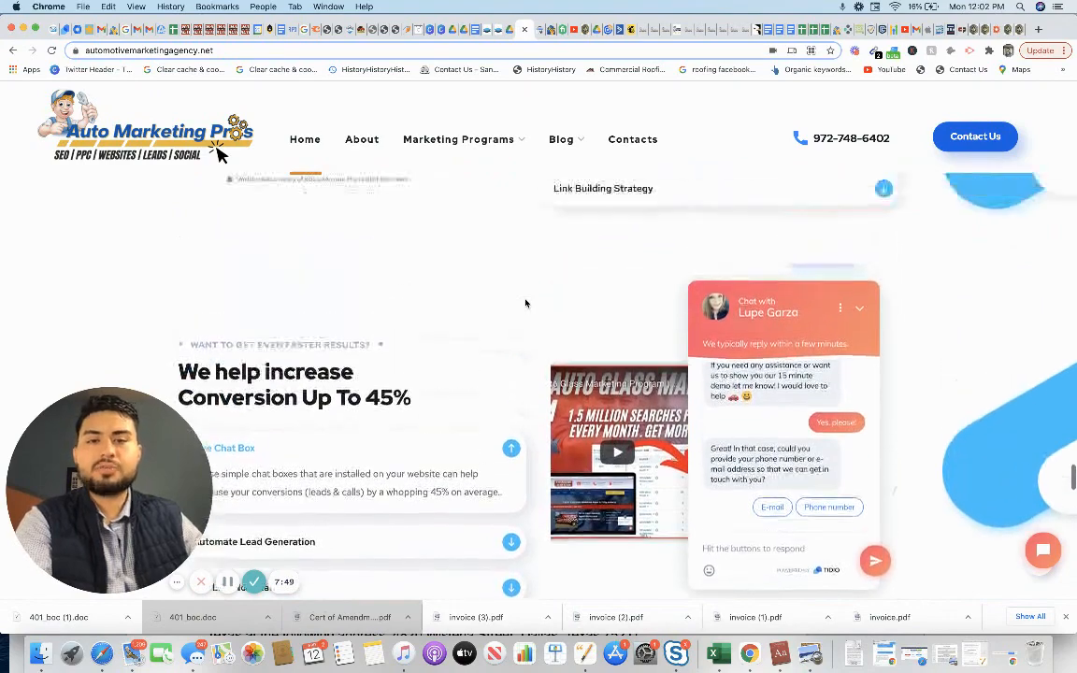
pyautogui.scroll(3)
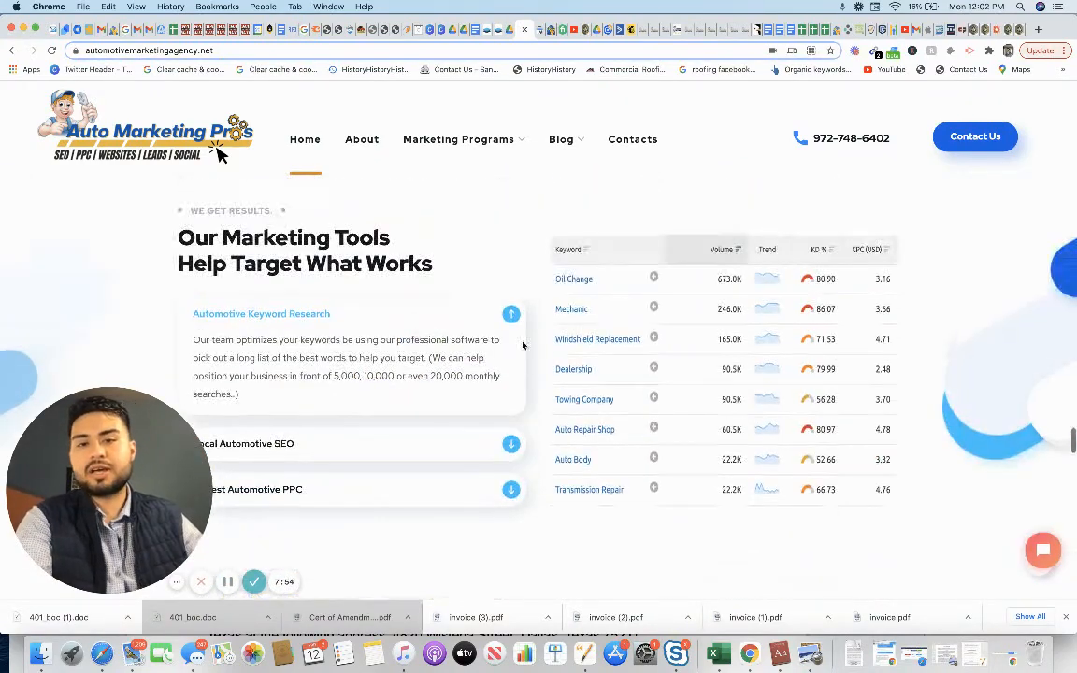
pyautogui.scroll(-3)
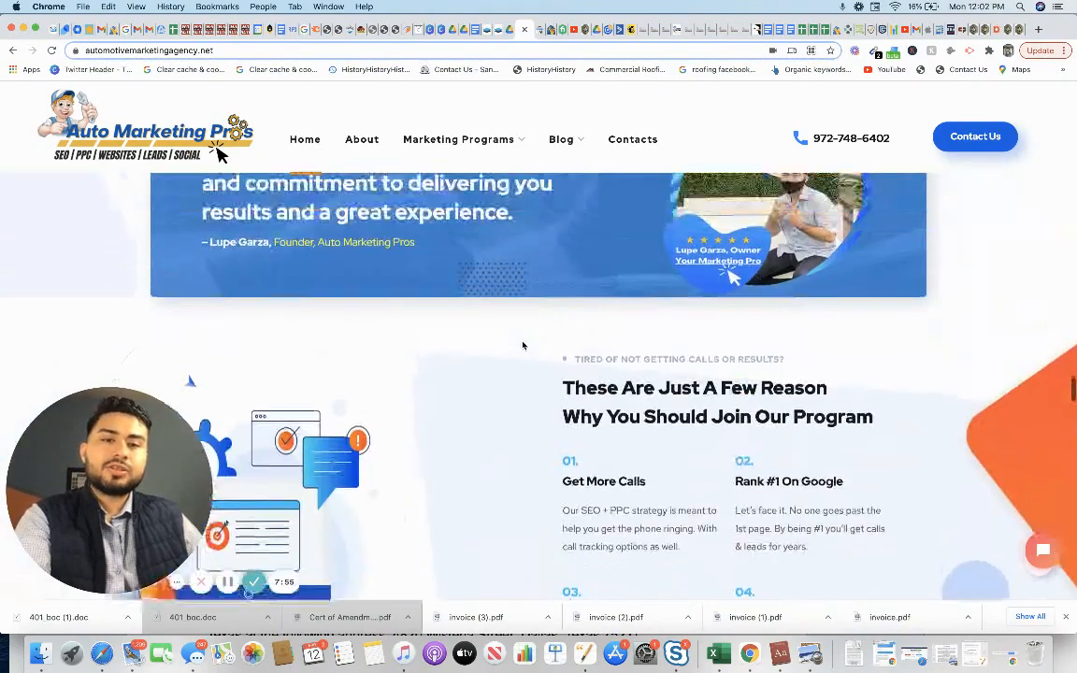
pyautogui.scroll(3)
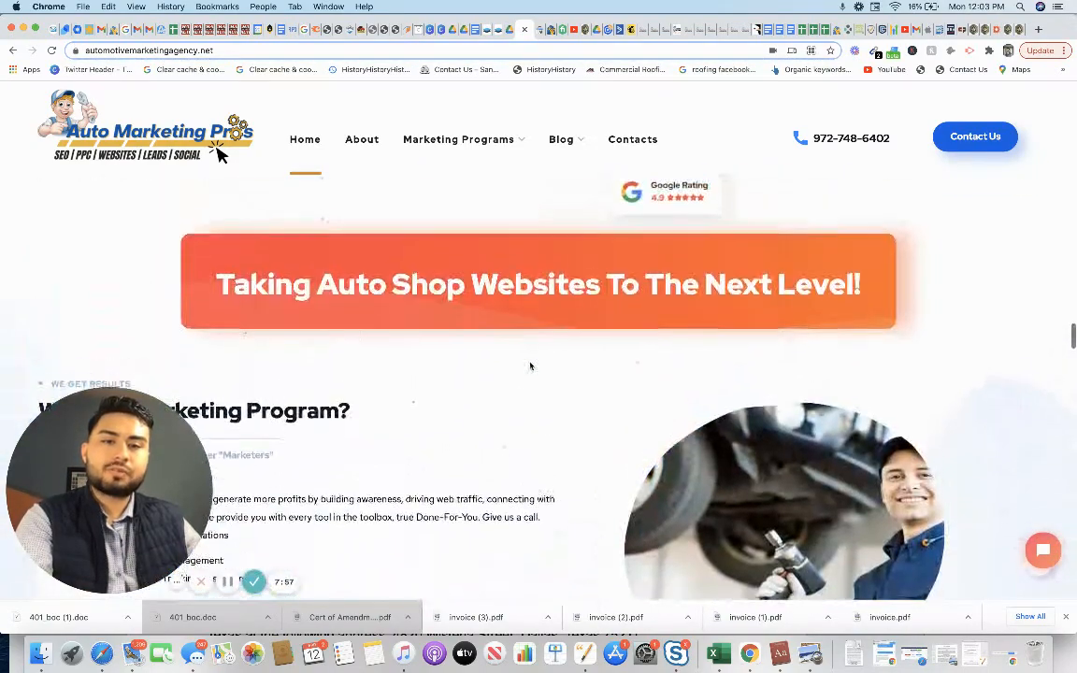
pyautogui.scroll(-3)
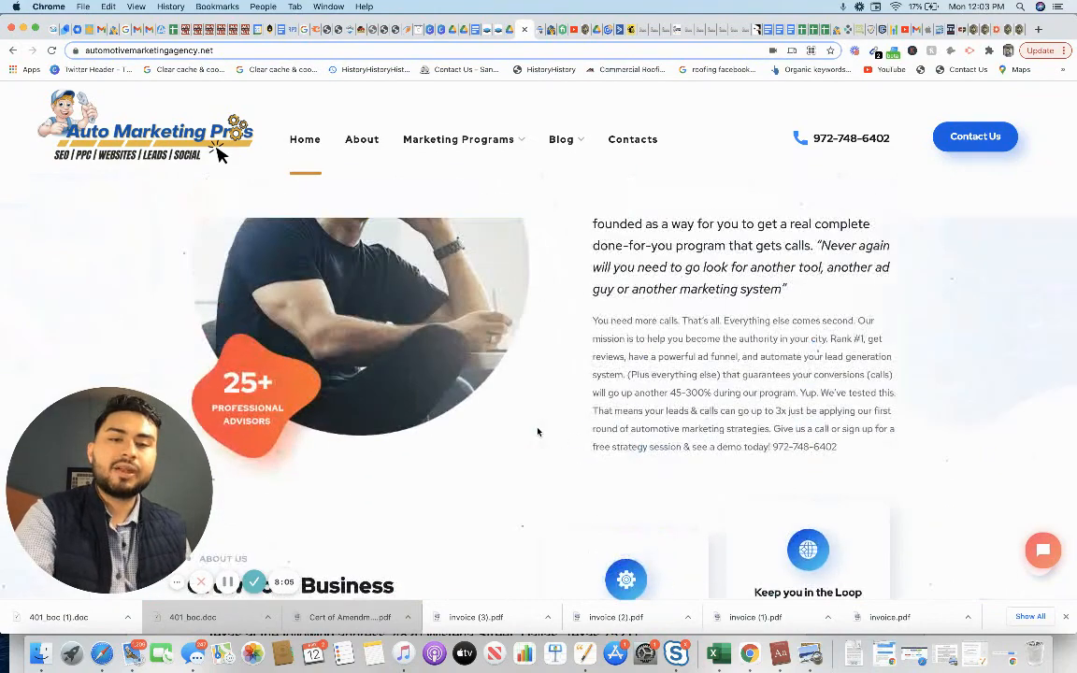
pyautogui.scroll(3)
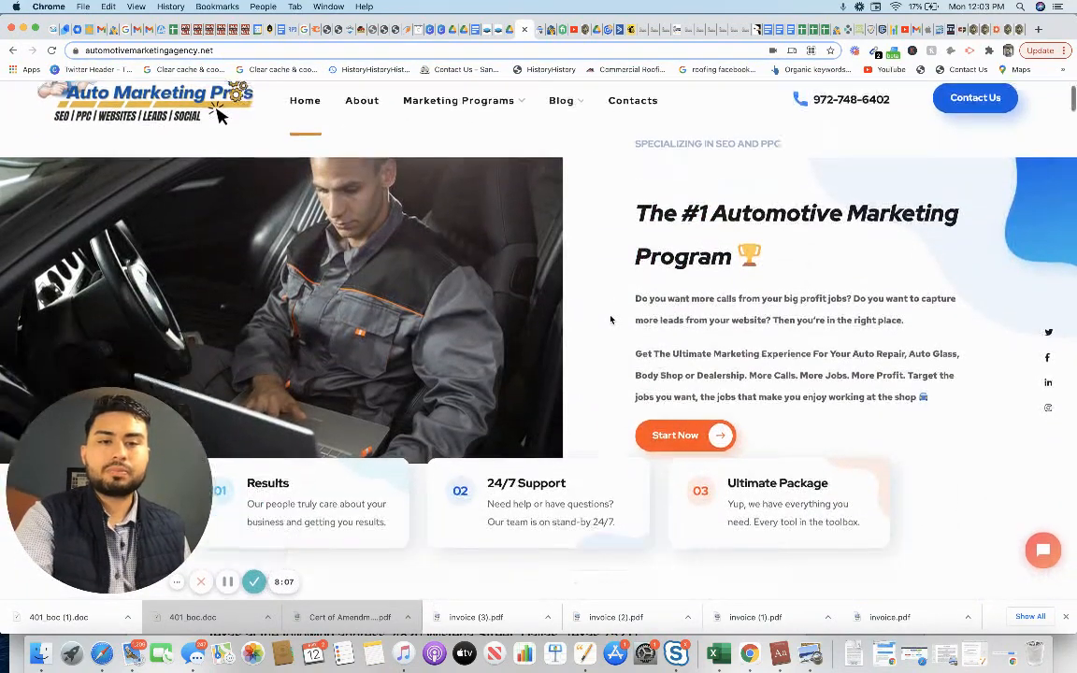
pyautogui.scroll(-3)
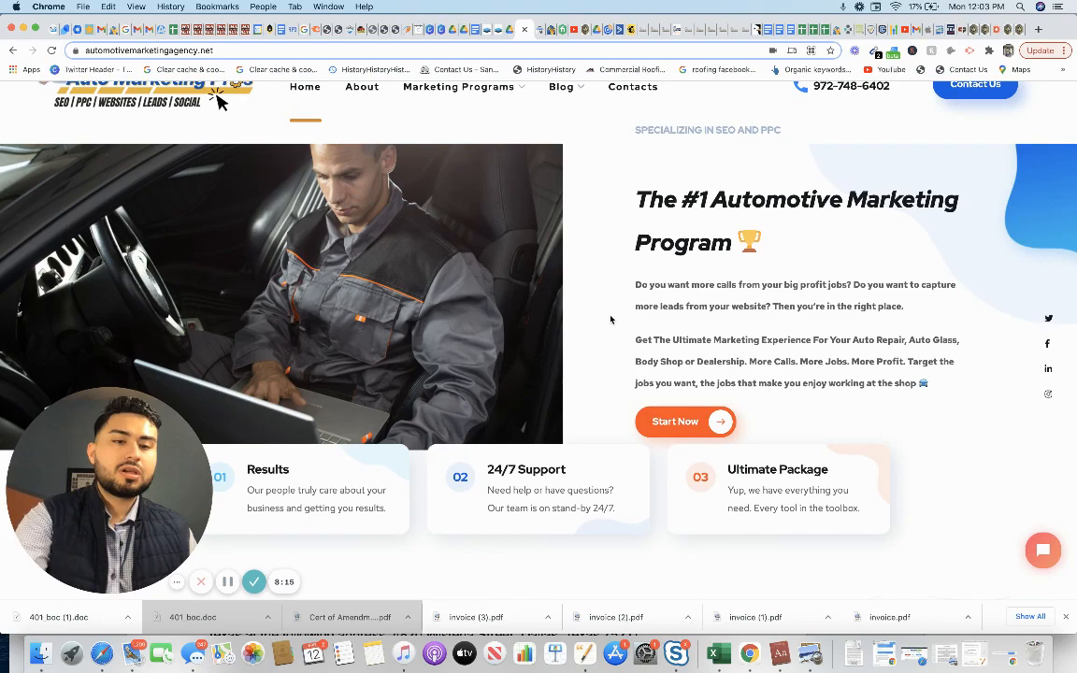
pyautogui.scroll(-3)
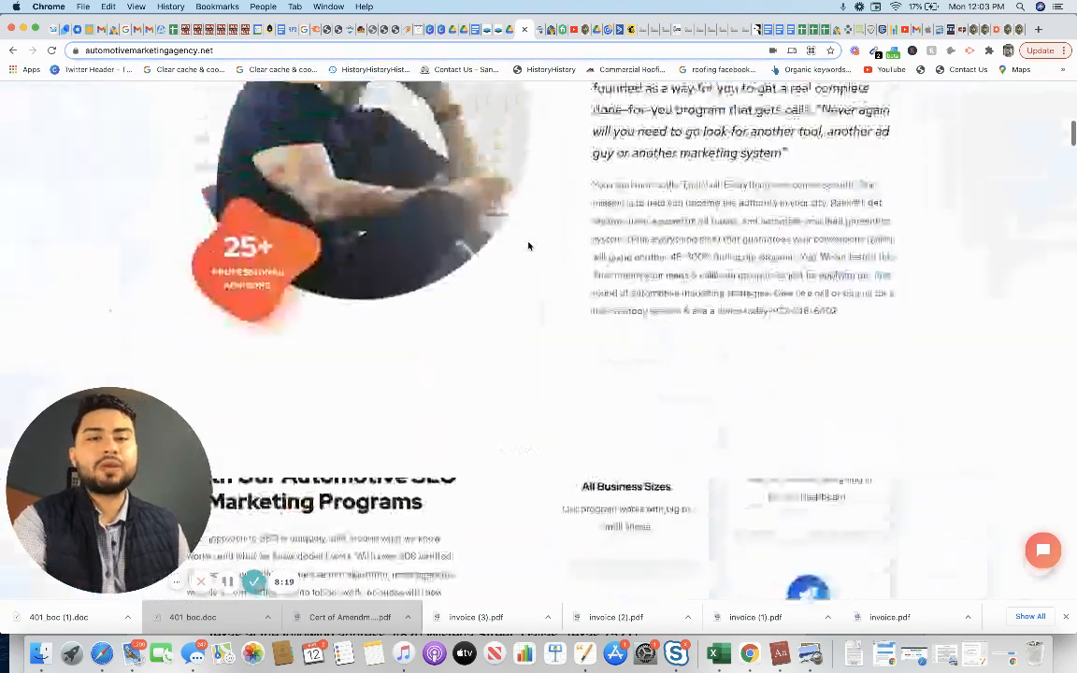
pyautogui.scroll(3)
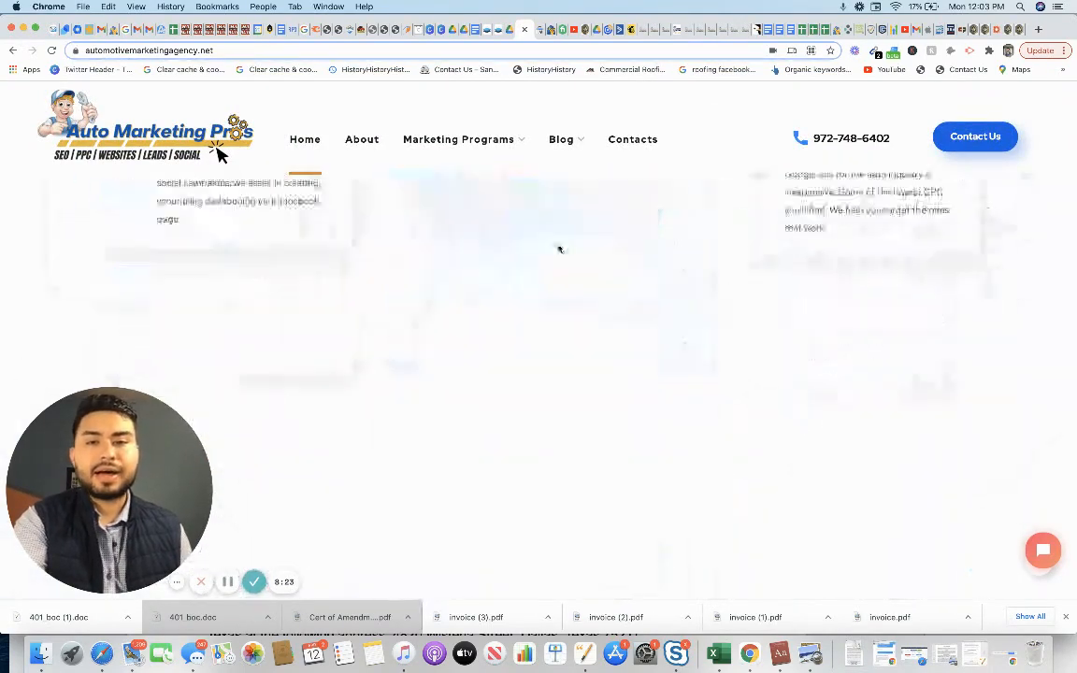
pyautogui.scroll(-3)
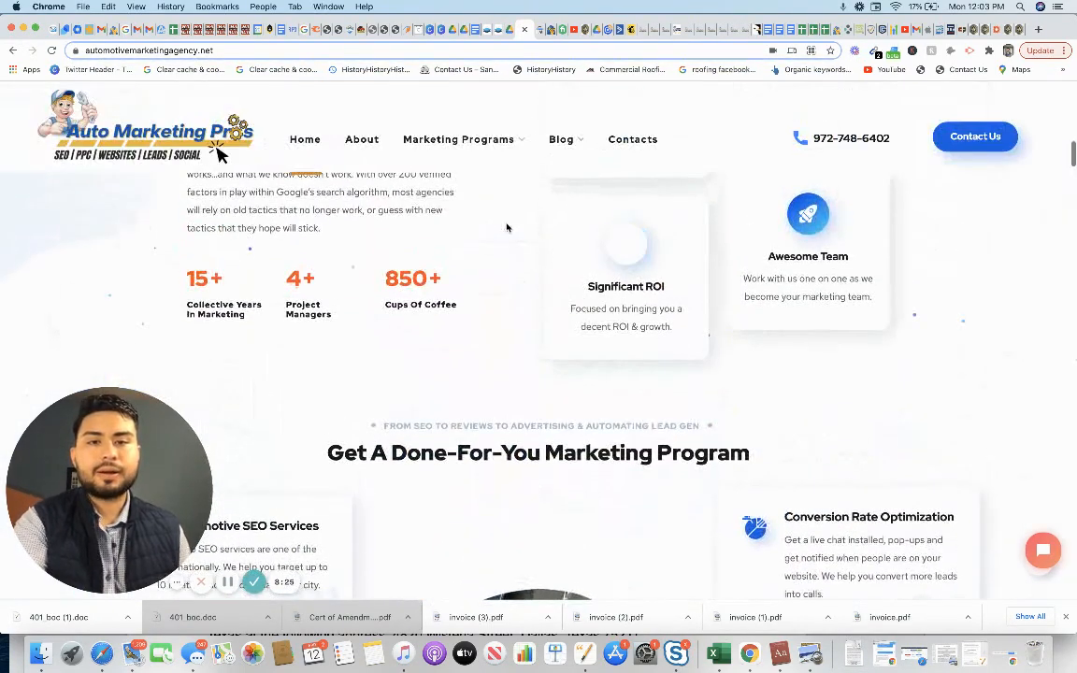
pyautogui.scroll(3)
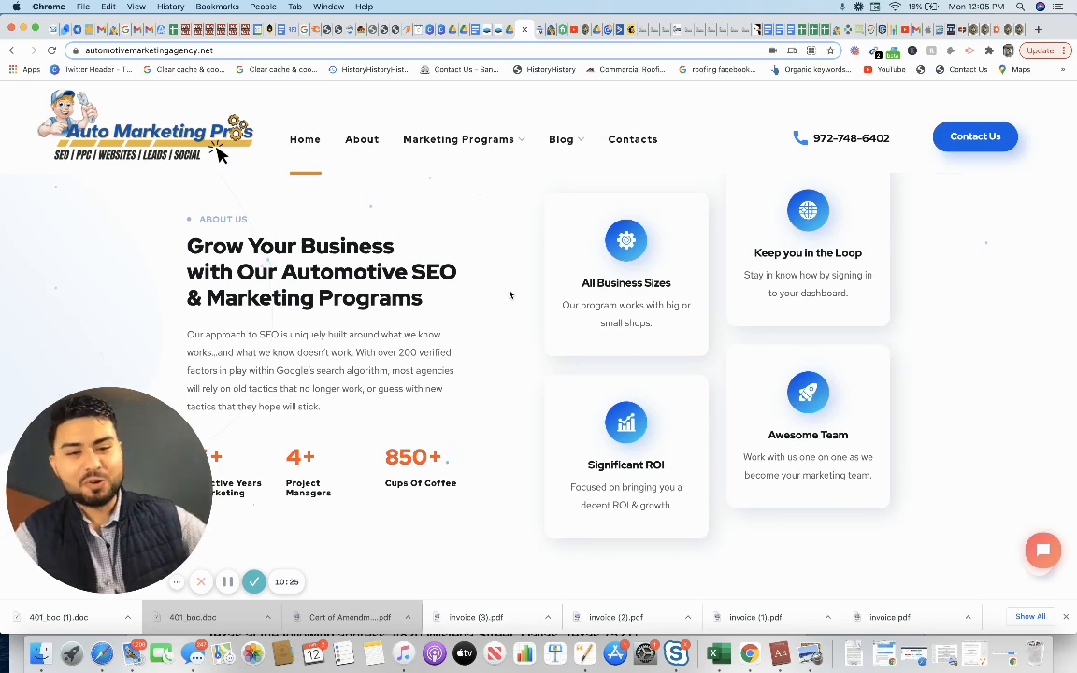
pyautogui.scroll(-3)
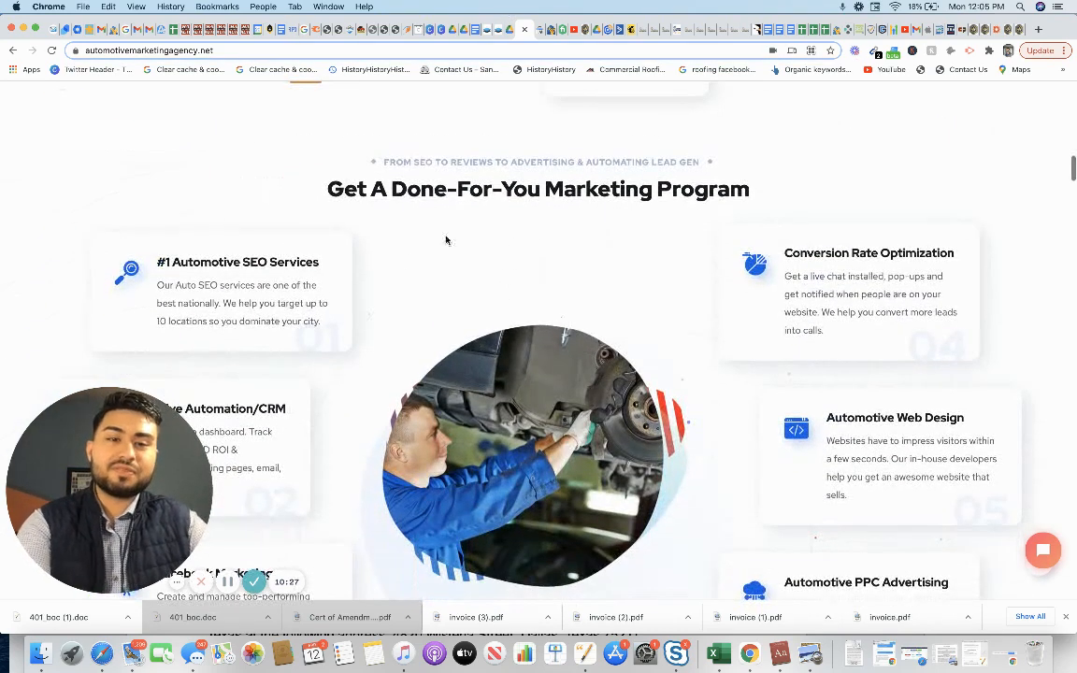
pyautogui.scroll(-3)
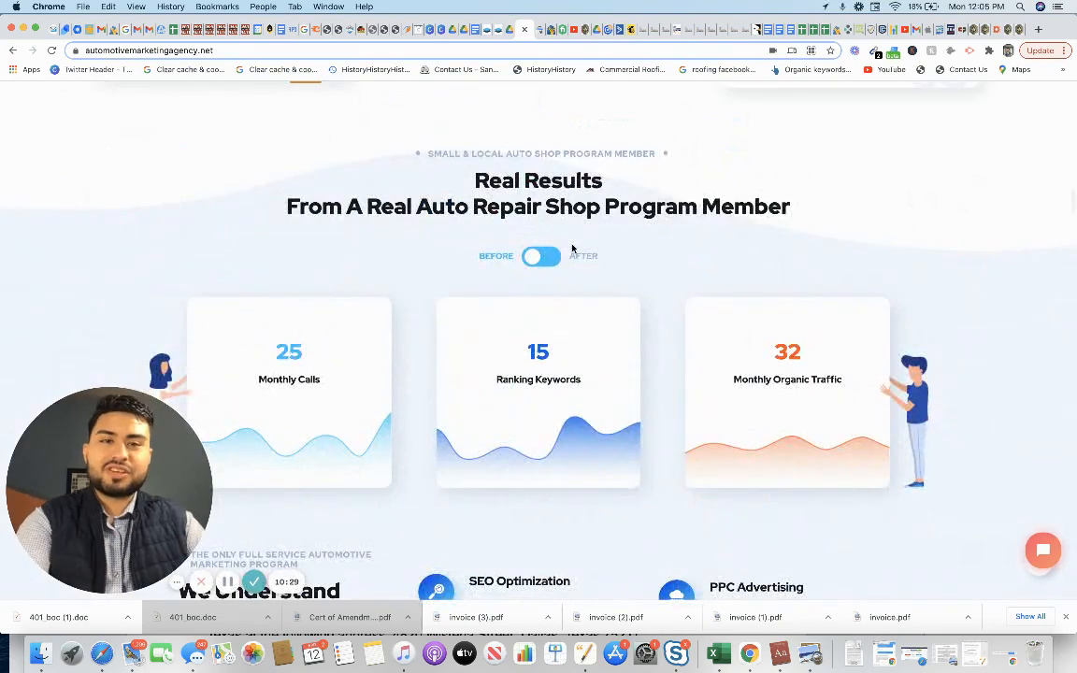
pyautogui.scroll(-3)
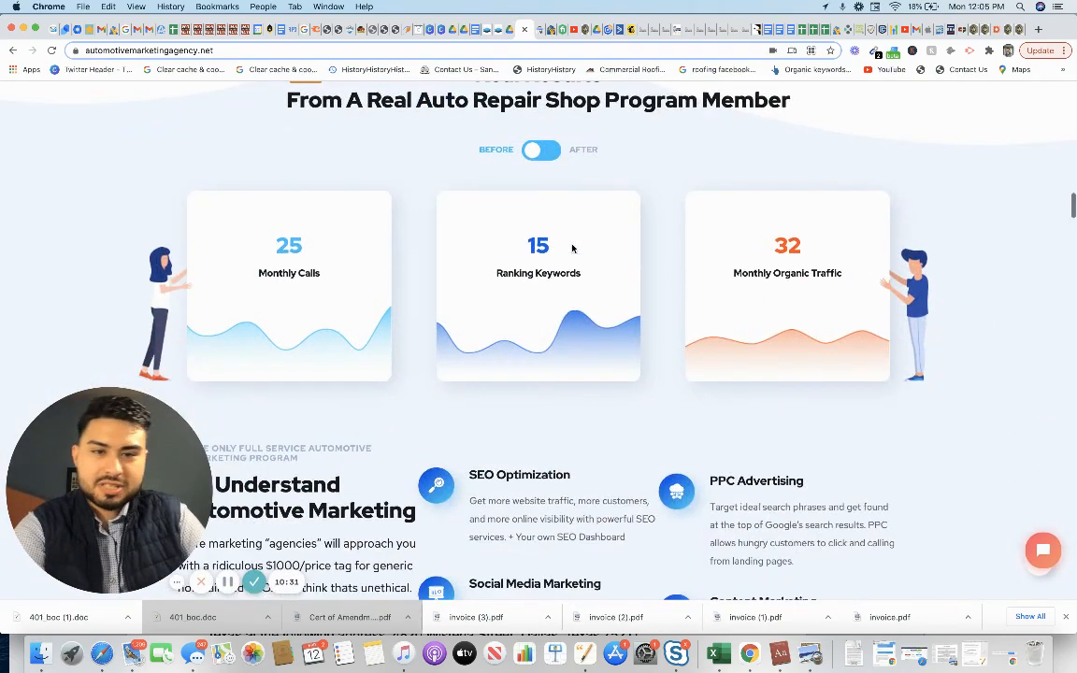
pyautogui.scroll(-3)
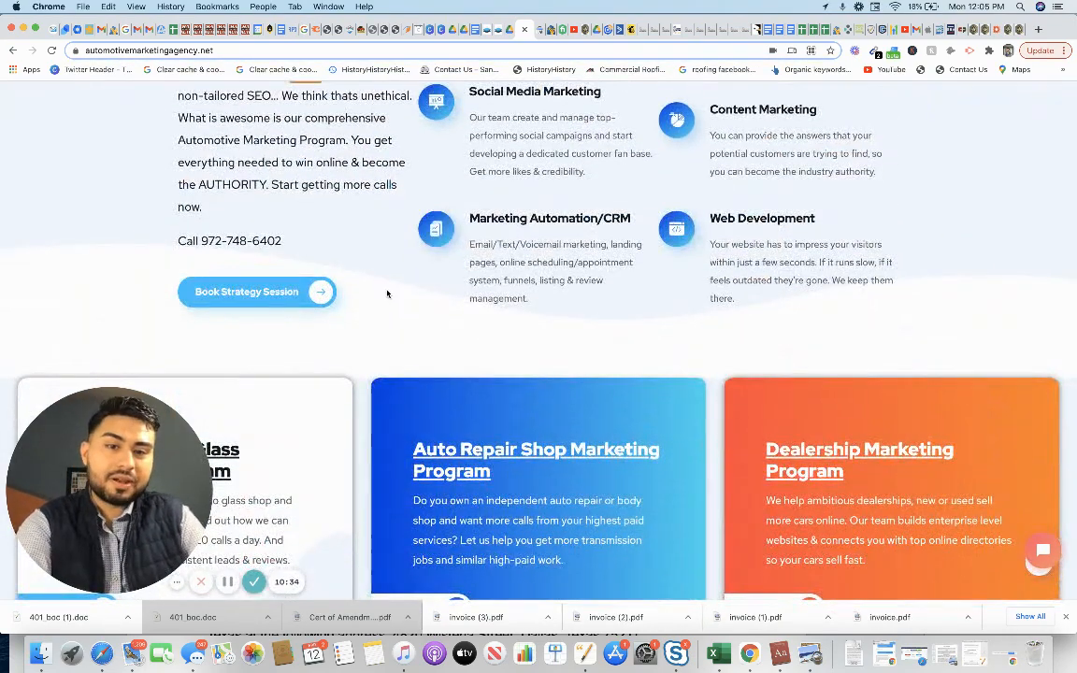